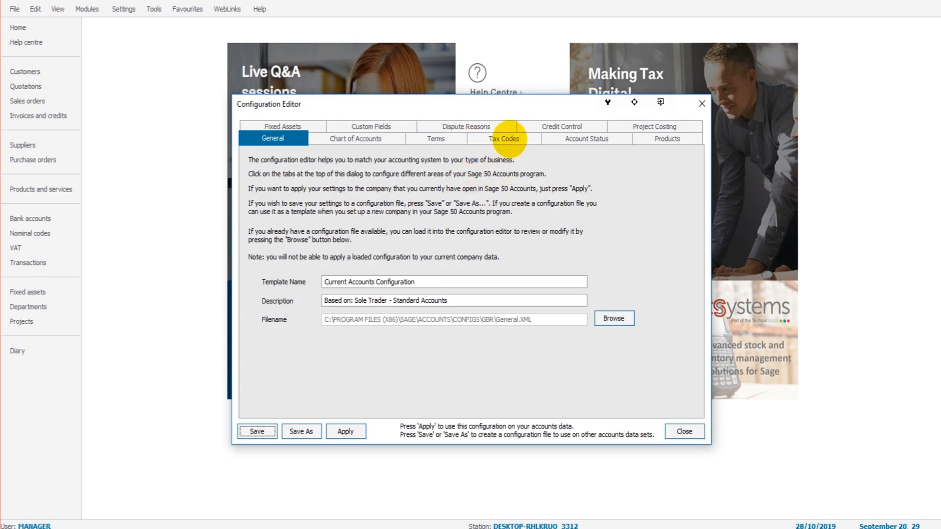
Review the T1 standard-rate 20% tax code unchanged, then select the T9 non-vatable code.
click(504, 138)
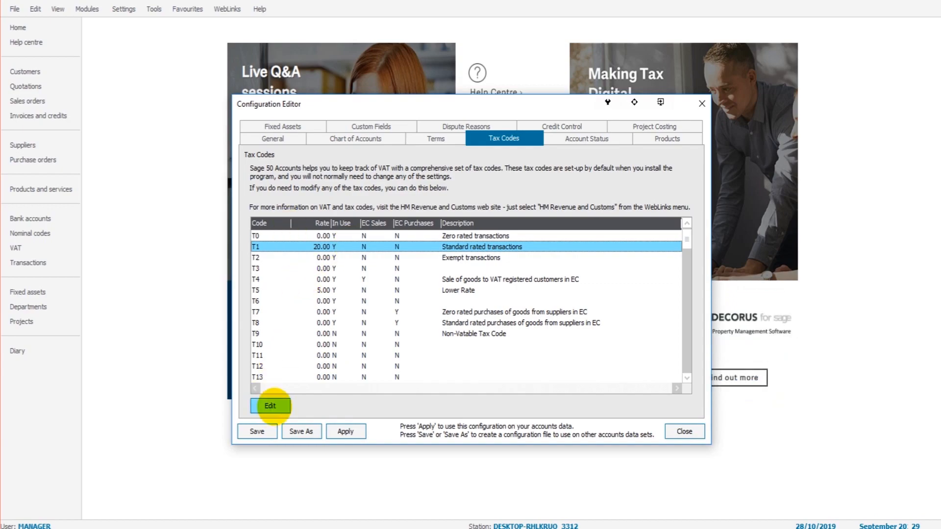
click(269, 406)
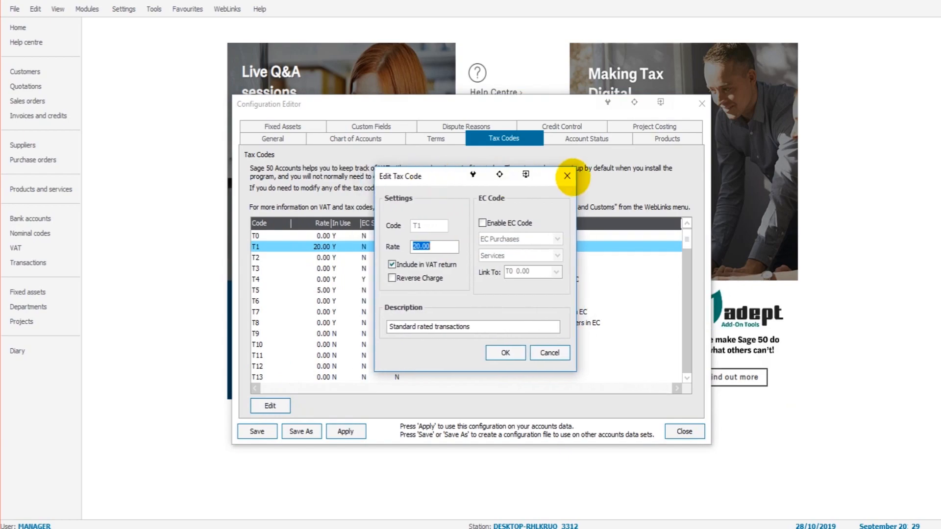
click(565, 176)
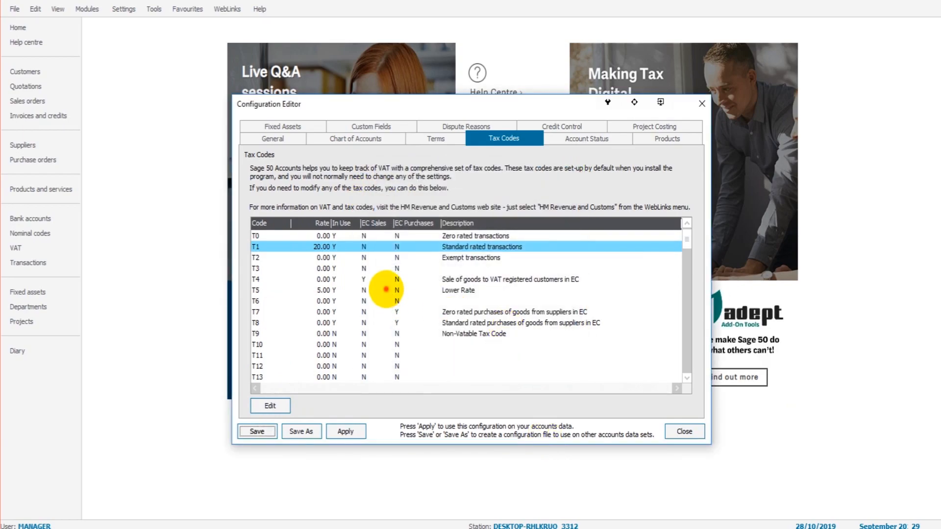
click(390, 334)
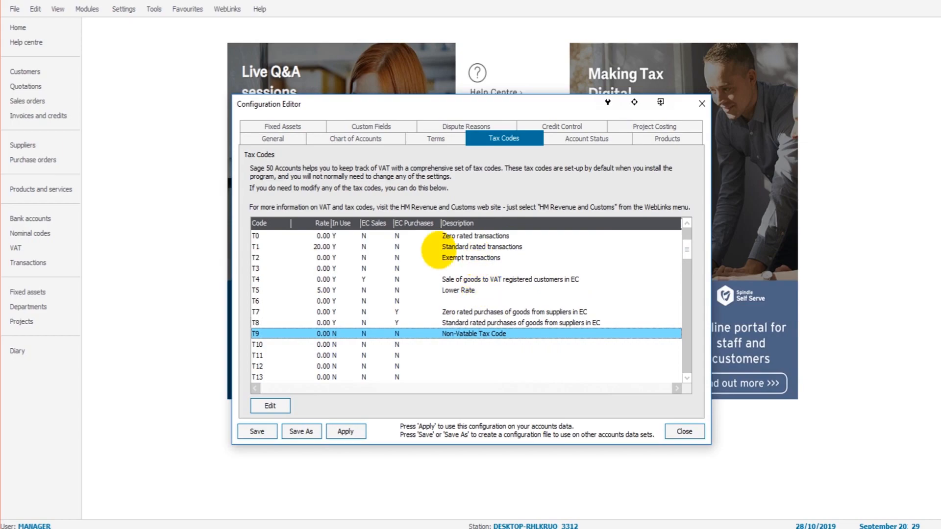
Review fixed asset categories 4 and 2, then close the Configuration Editor.
click(282, 126)
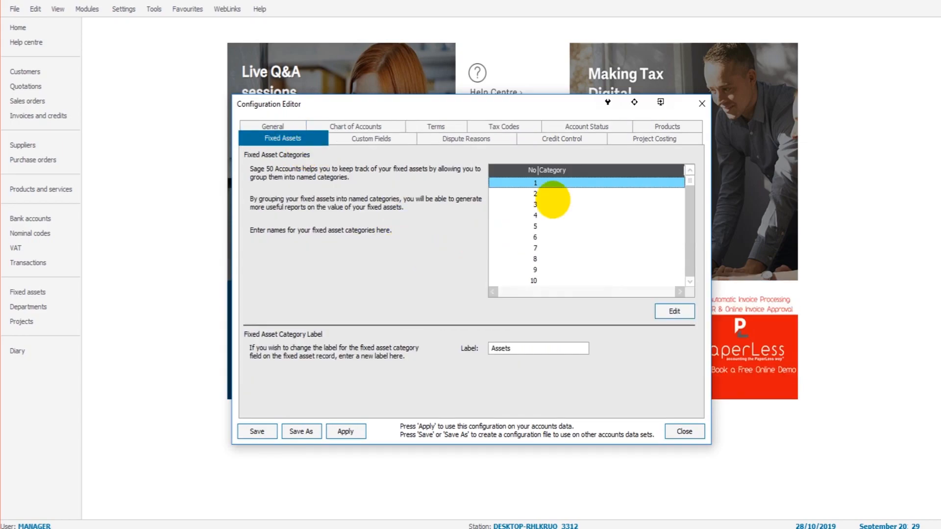
click(534, 215)
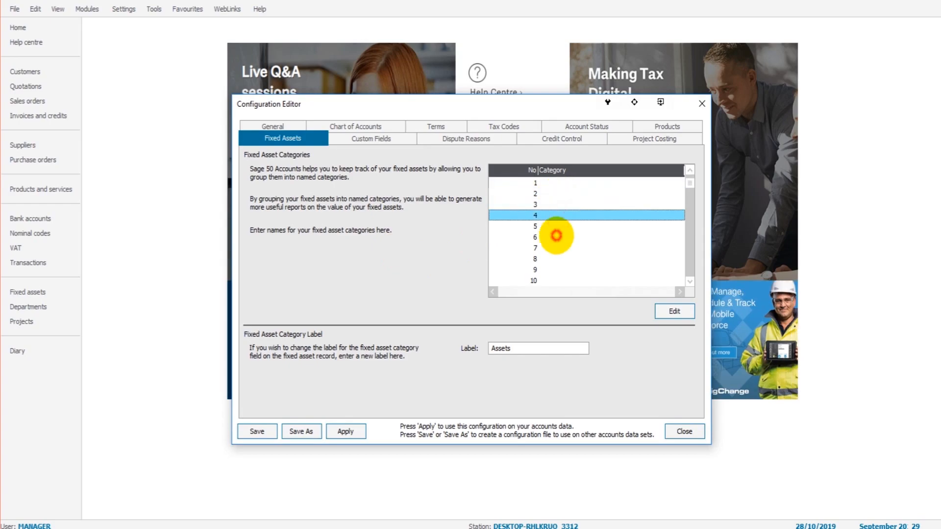
click(535, 182)
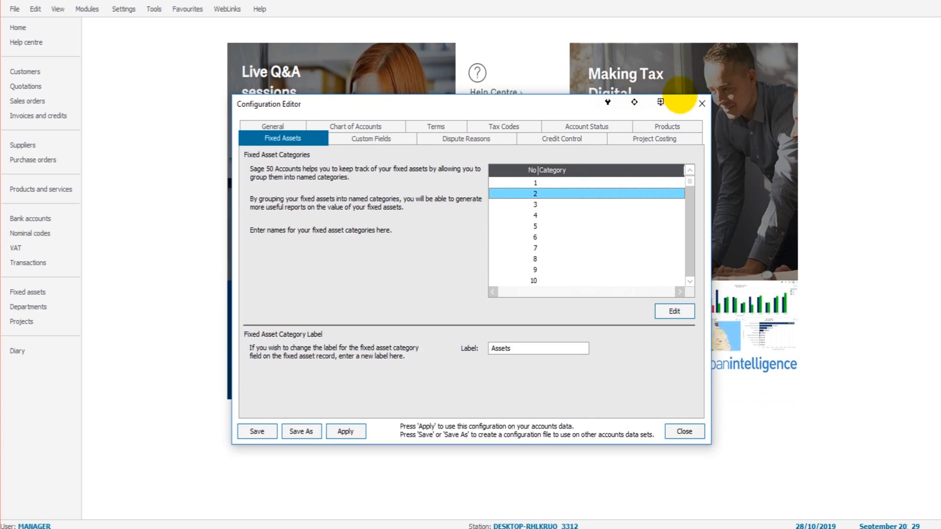
click(123, 9)
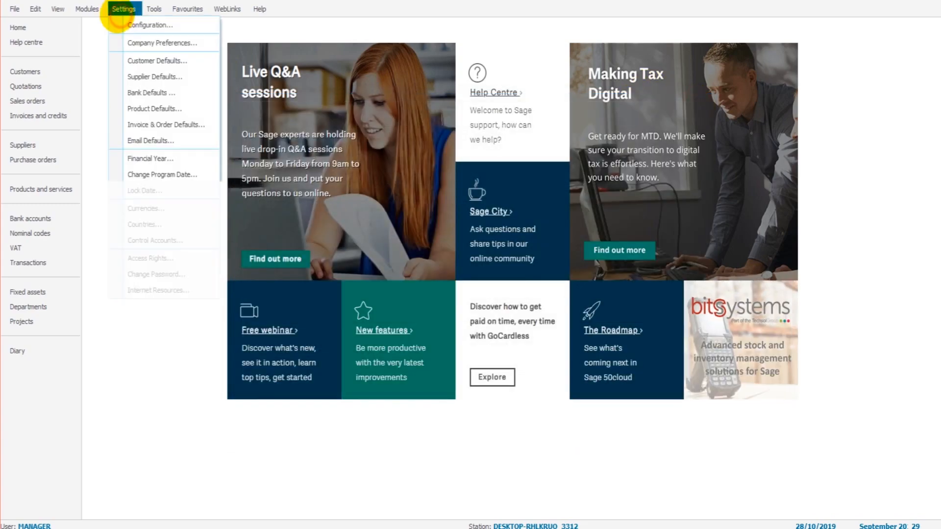
Review the Company Preferences reporting and VAT settings, then close the dialog.
click(124, 9)
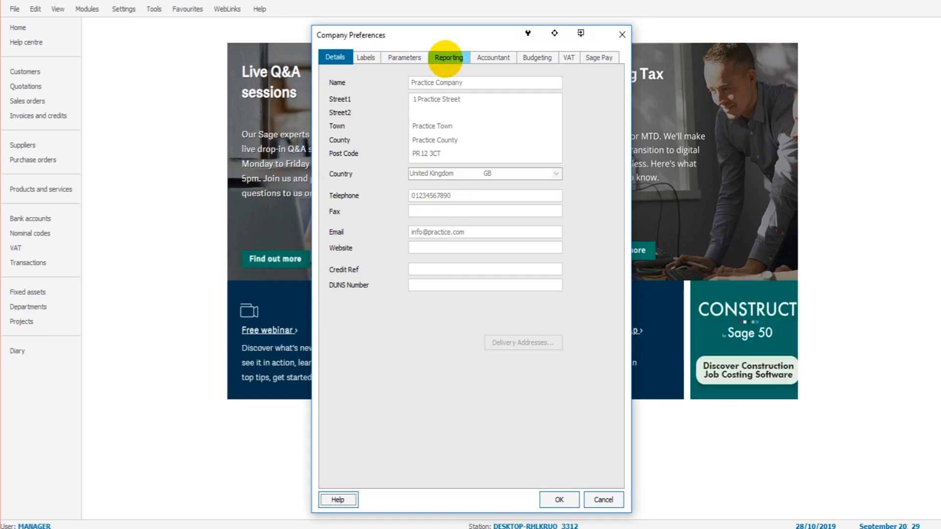
click(567, 56)
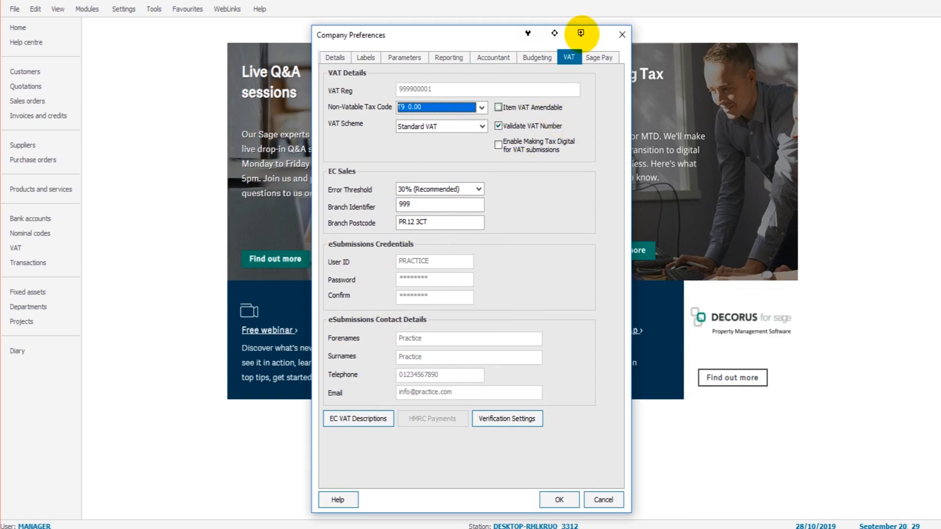
click(598, 57)
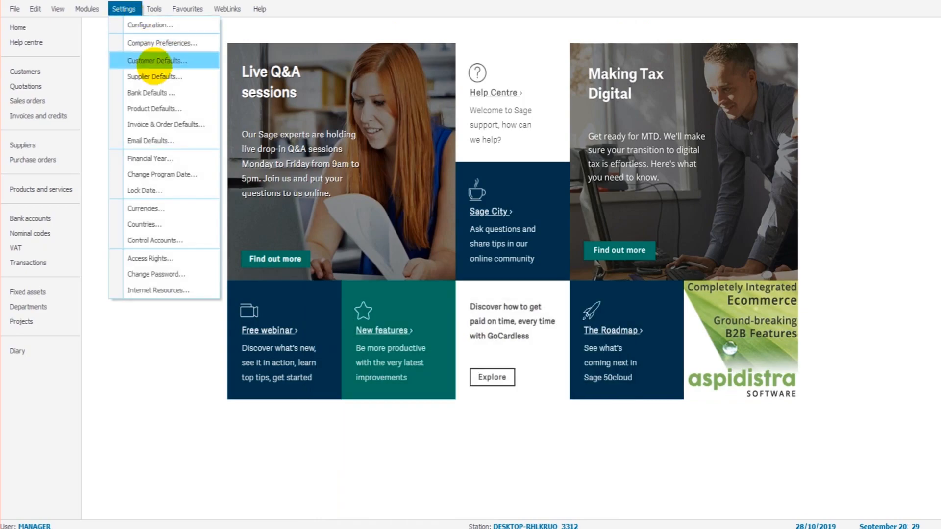
Default new customers to Terms Agreed in Customer Defaults and save.
click(157, 61)
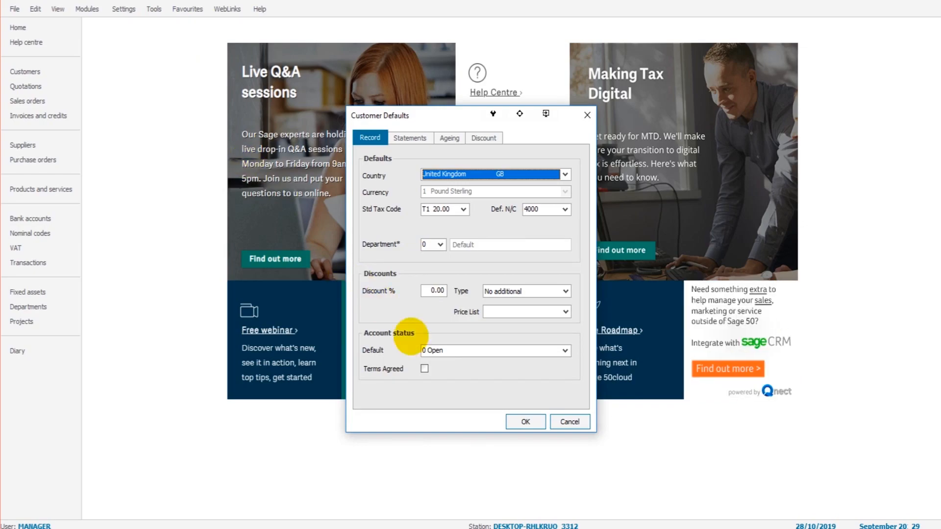
click(424, 368)
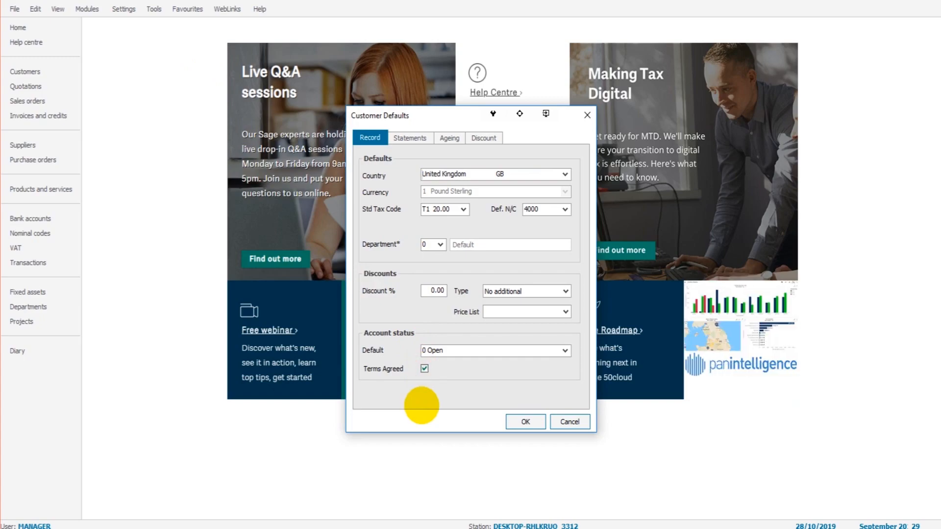
click(423, 369)
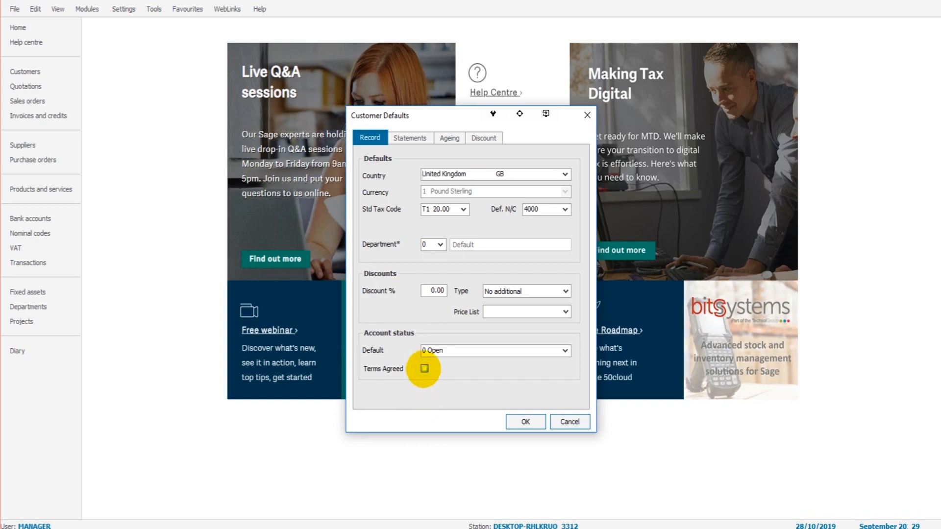
click(423, 368)
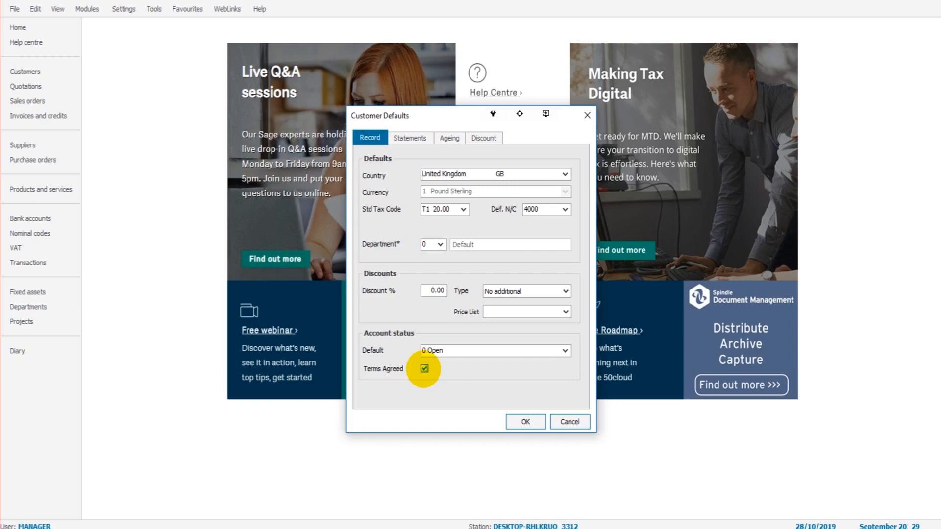
click(523, 422)
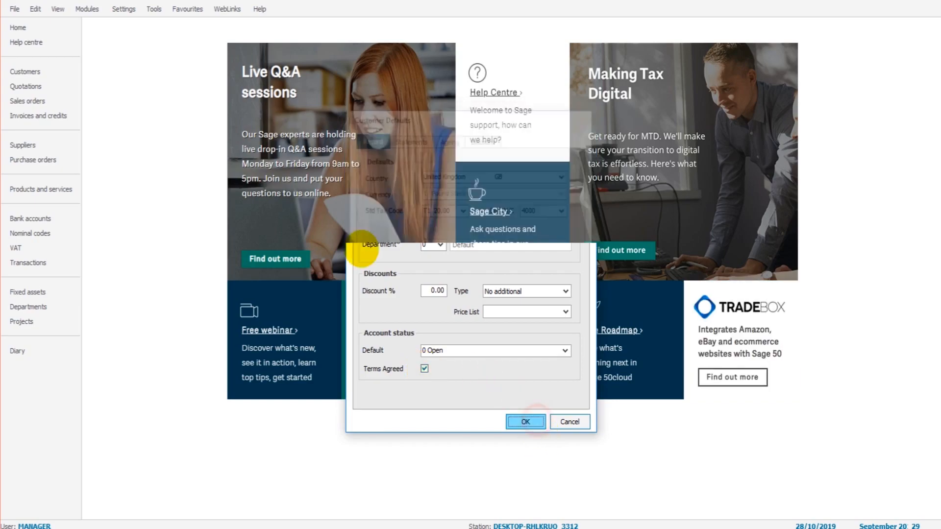
click(524, 421)
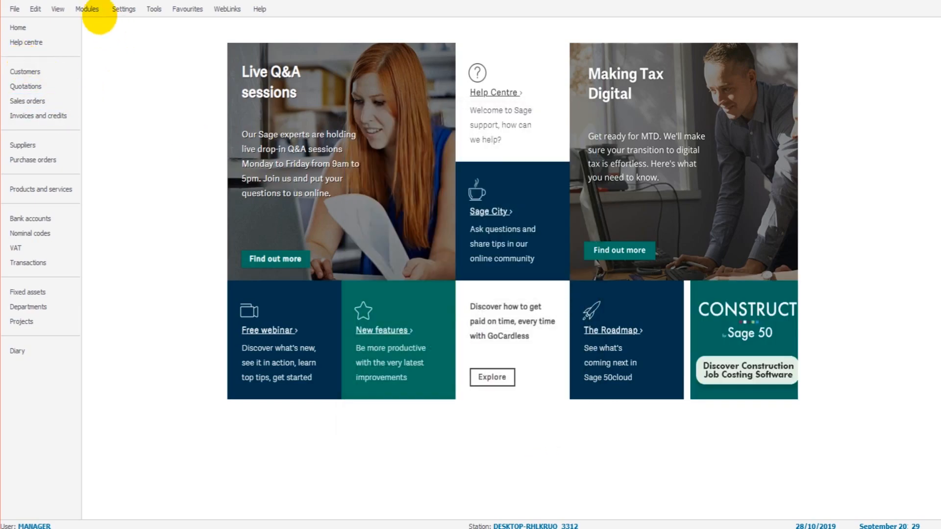
Reopen Customer Defaults and keep T1 20.00 as the standard tax code.
click(124, 9)
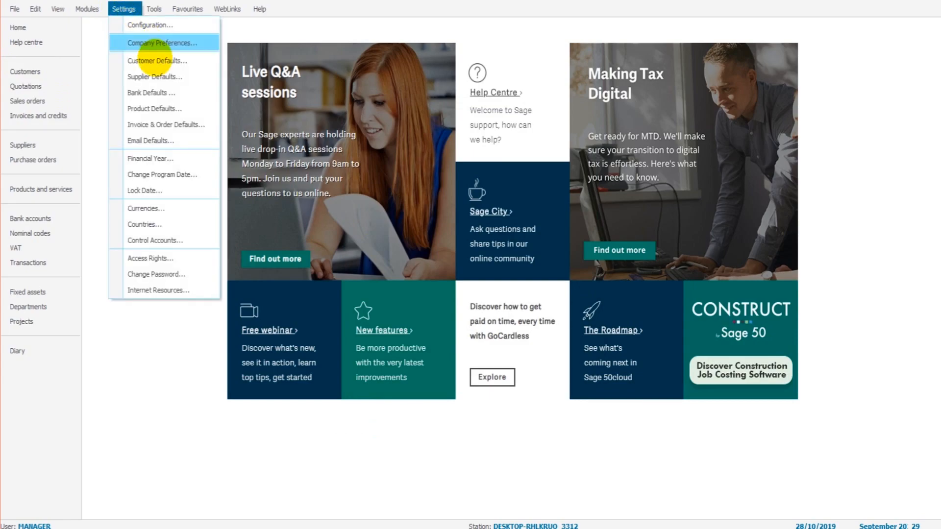
click(157, 61)
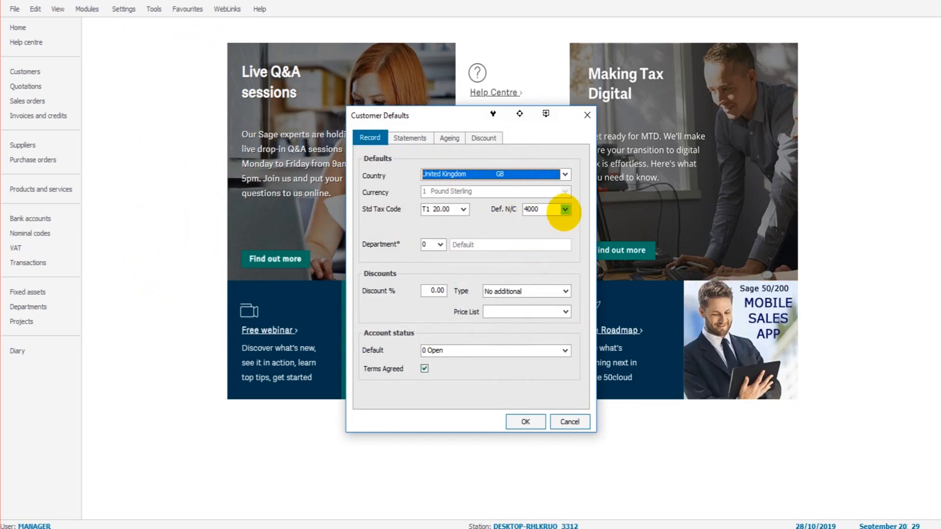
click(463, 209)
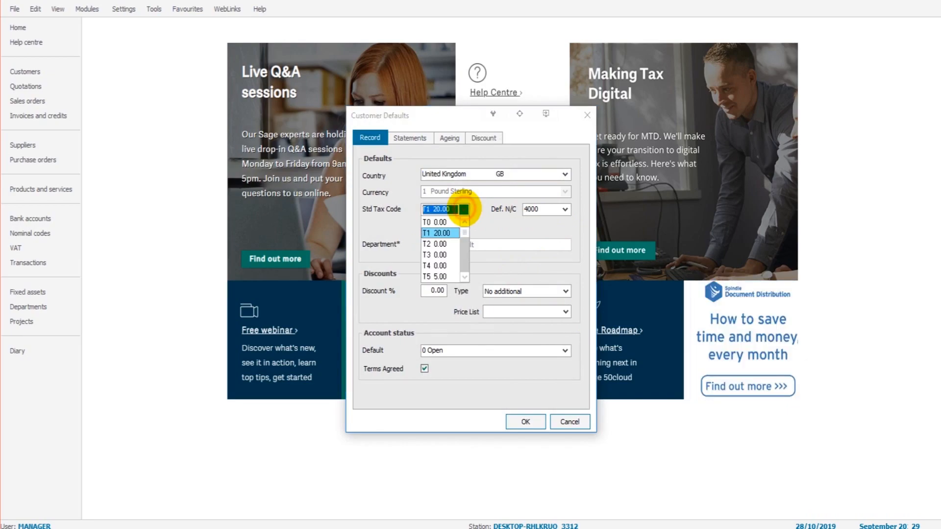
click(438, 233)
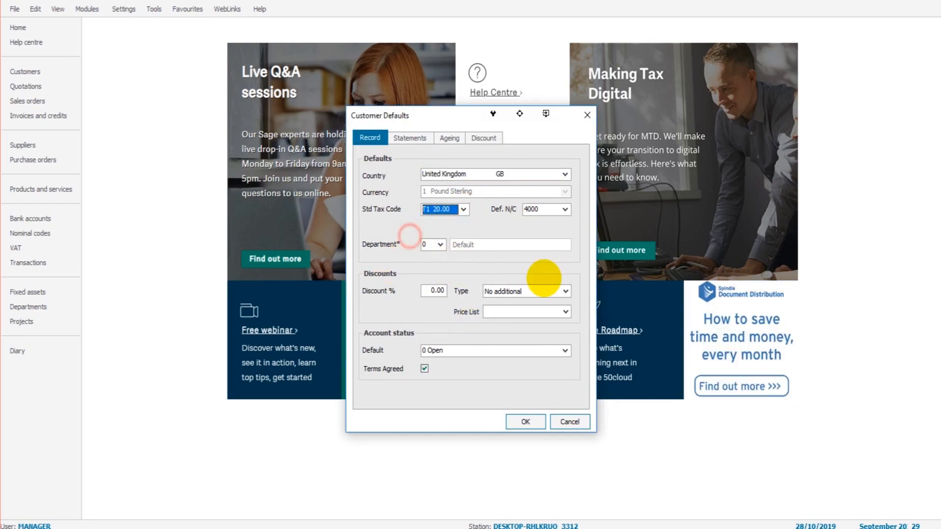
click(450, 137)
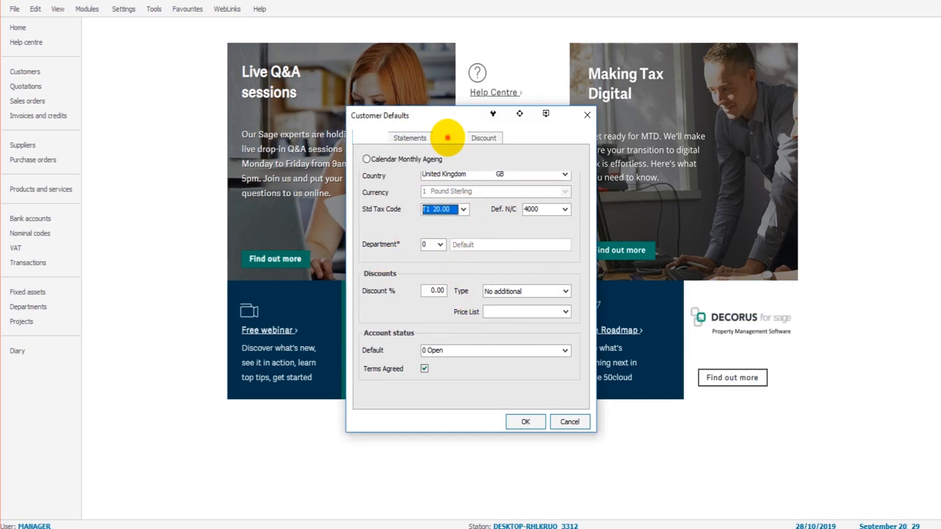
Review the customer period ageing bands of 30, 60, 90 and 120 days.
click(450, 137)
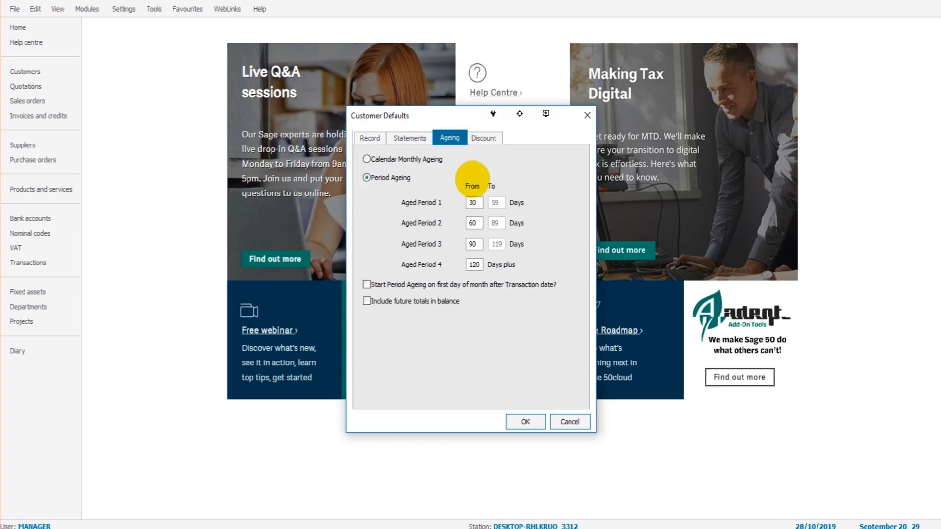
click(472, 202)
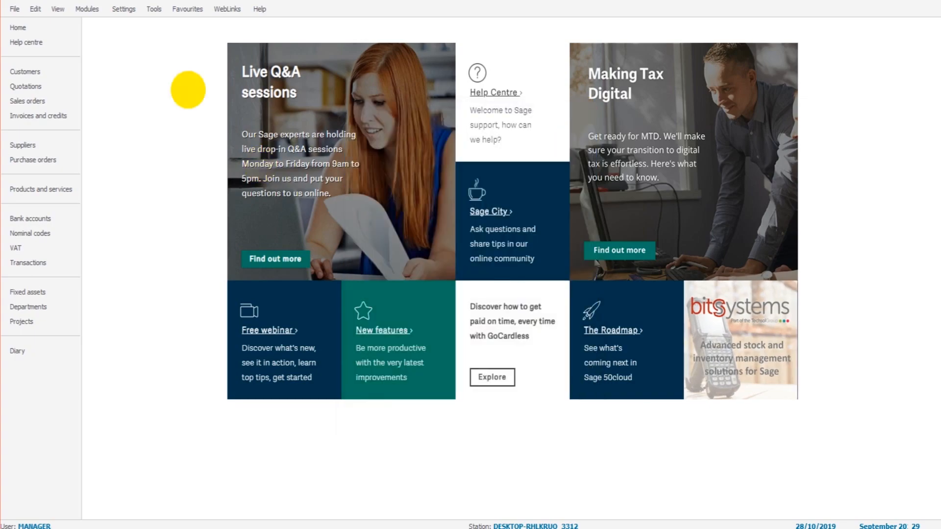
Default new suppliers to Terms Agreed and review the supplier ageing periods.
click(124, 9)
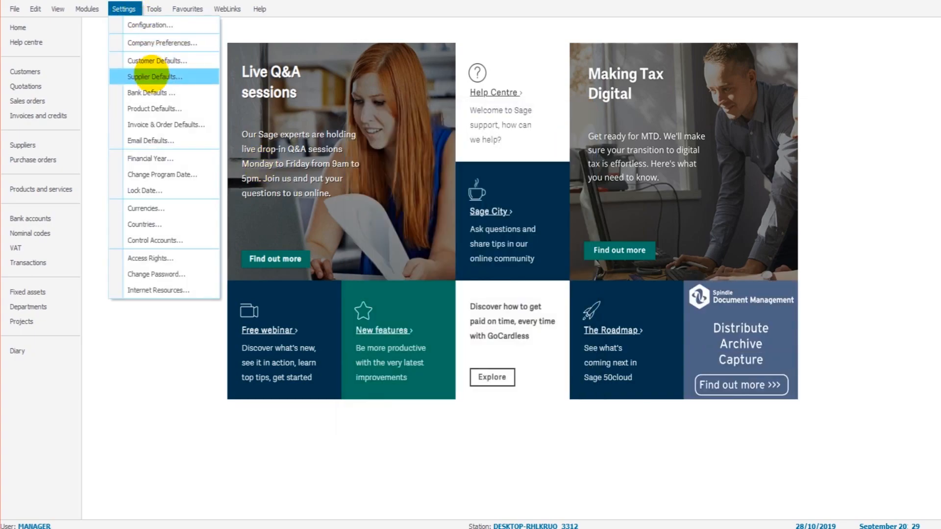
click(154, 76)
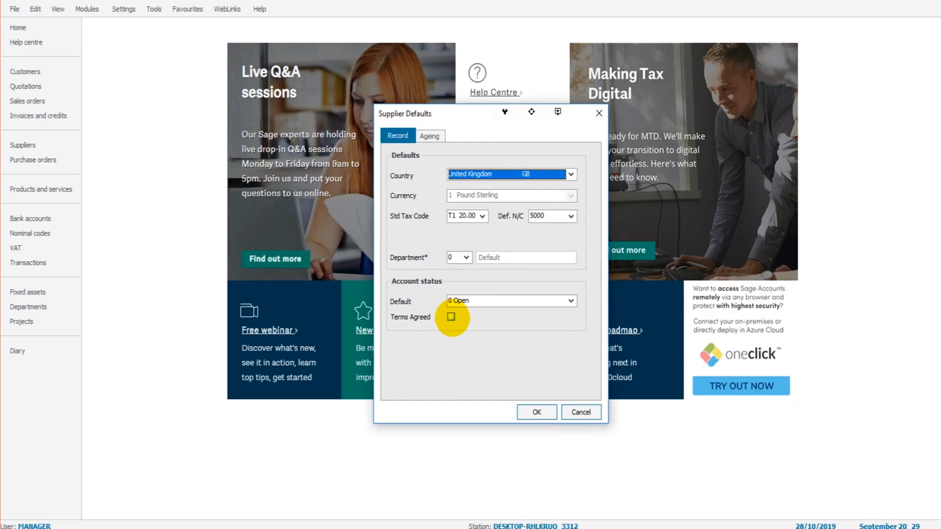
click(451, 317)
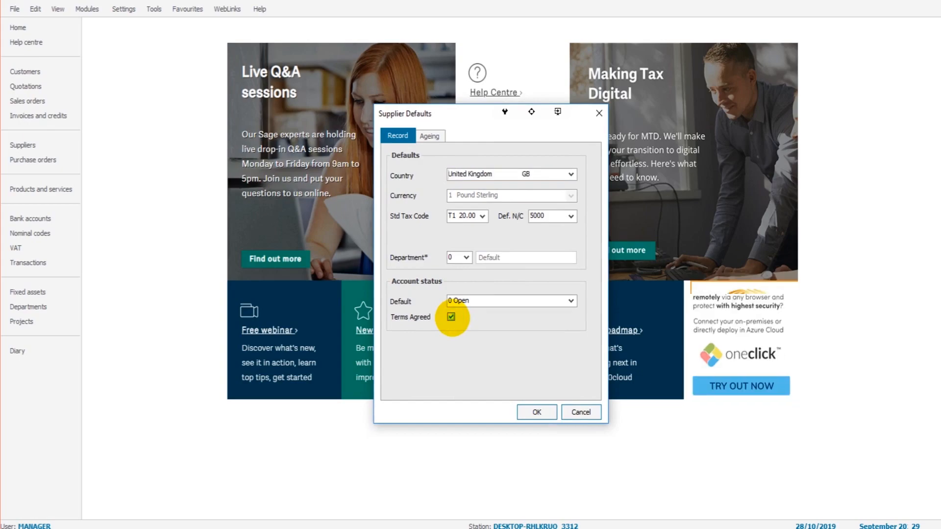
click(429, 135)
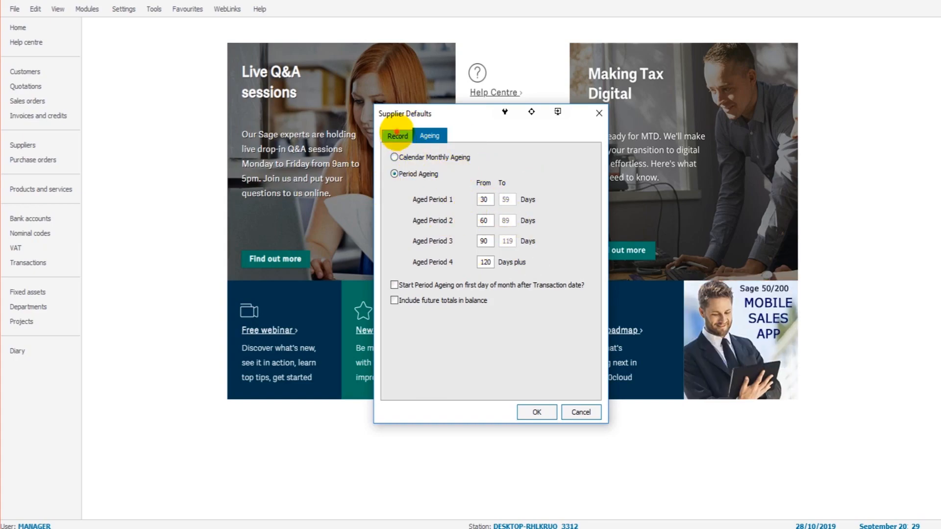
click(397, 135)
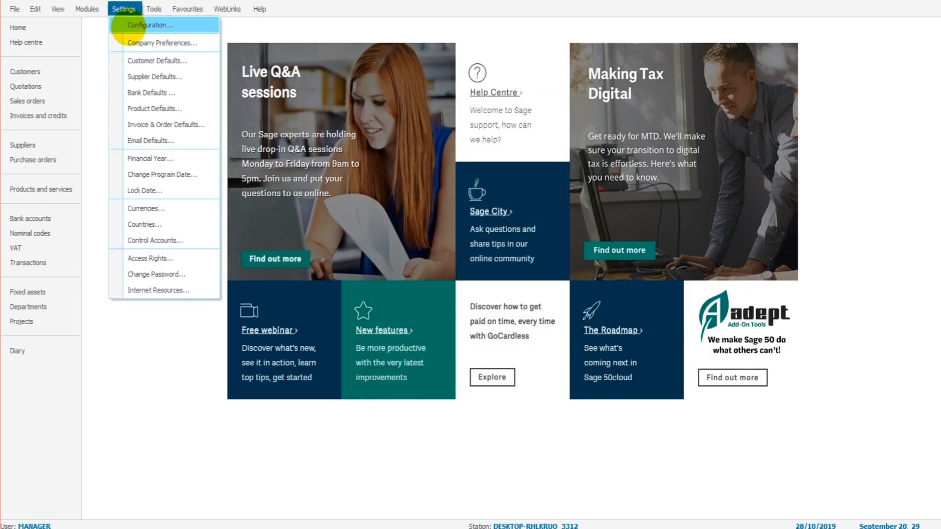
mouse_move(166, 124)
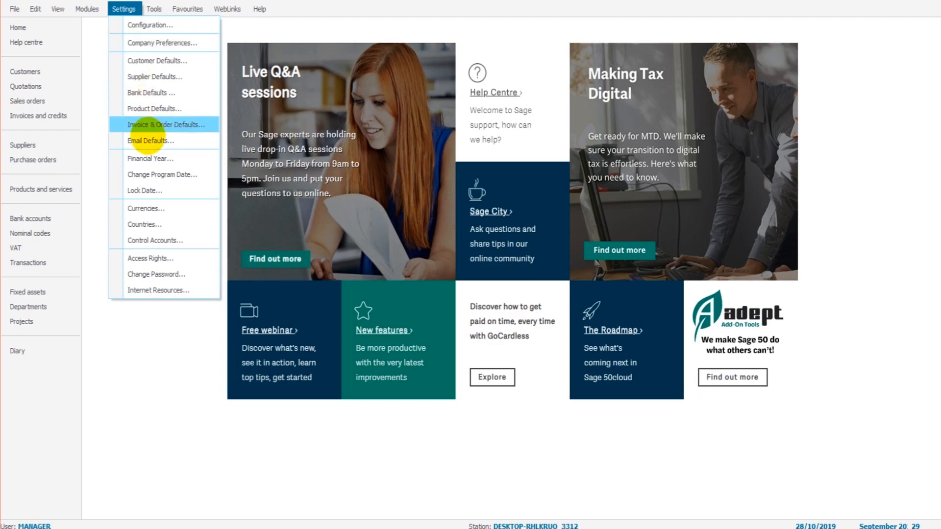
Review the Ledgers gridlines setting and the default toolbar tasks per ledger in Options.
click(154, 9)
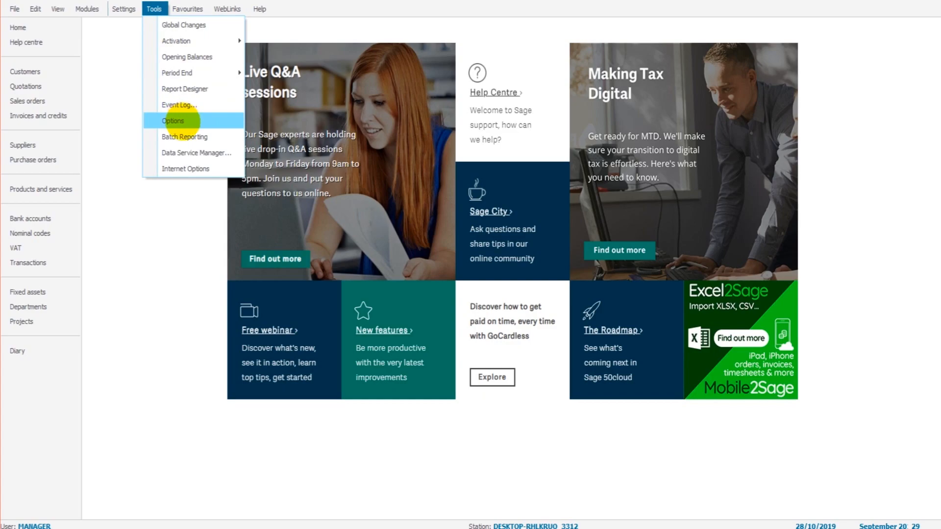
click(173, 120)
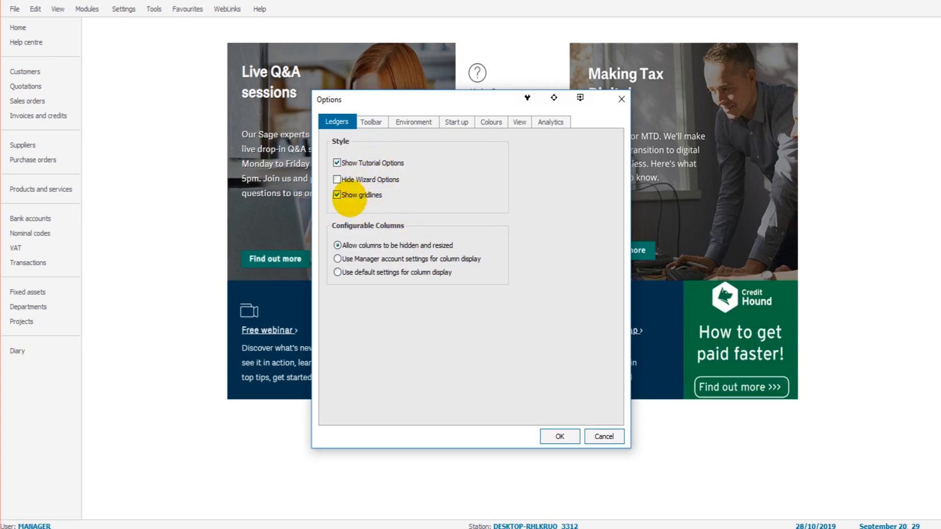
click(371, 121)
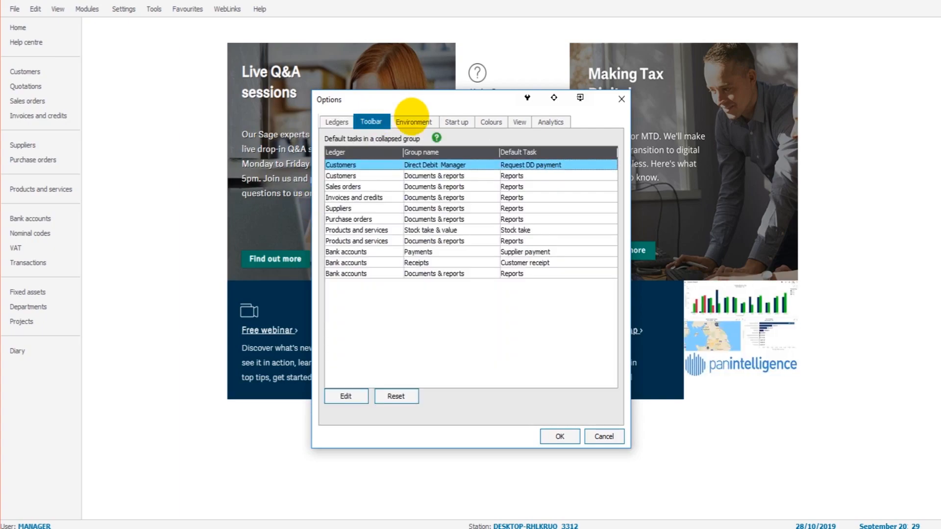
Switch the colour theme to Light and give Customers green alternate rows.
click(490, 121)
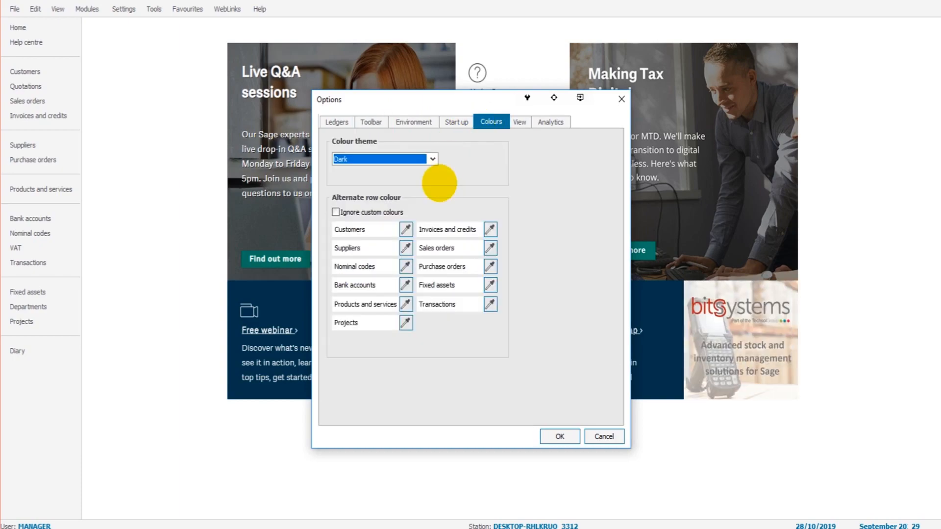
click(383, 158)
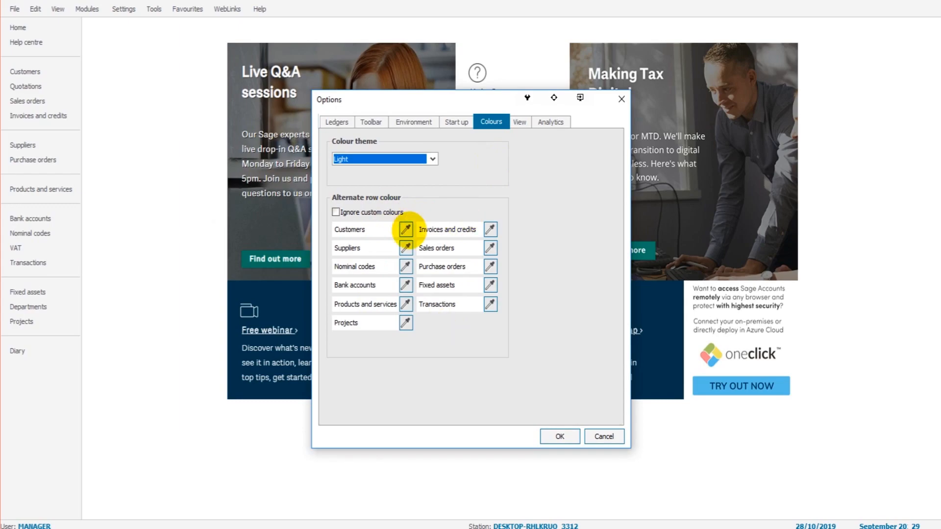
click(405, 229)
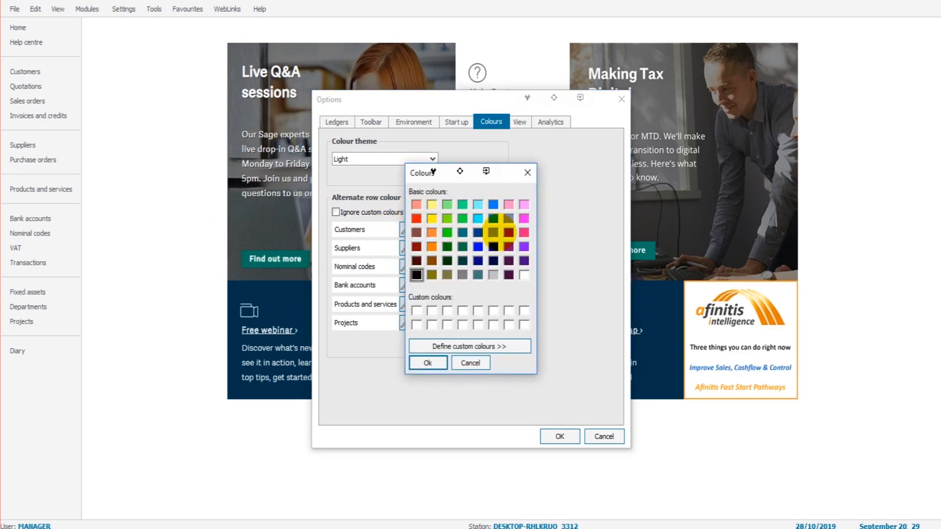
click(462, 205)
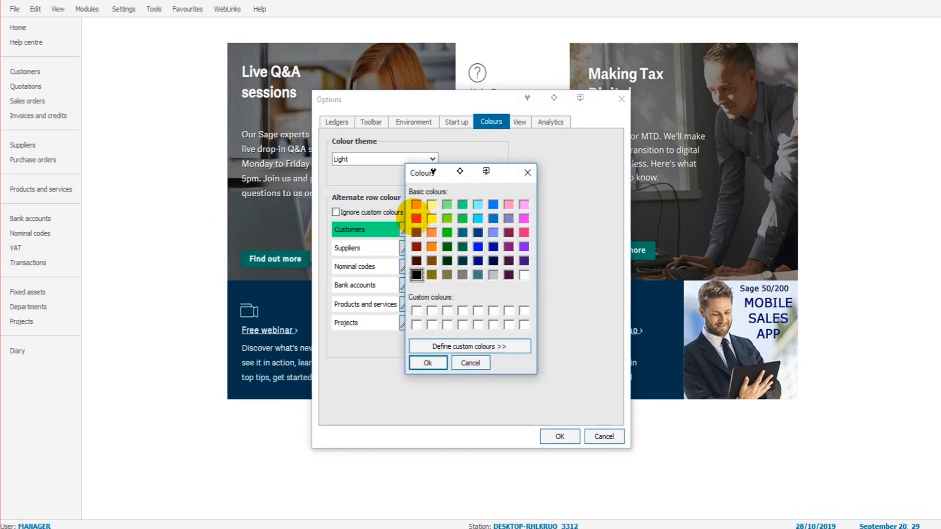
Give Suppliers red, Nominal codes purple and Bank accounts pink alternate rows.
click(427, 362)
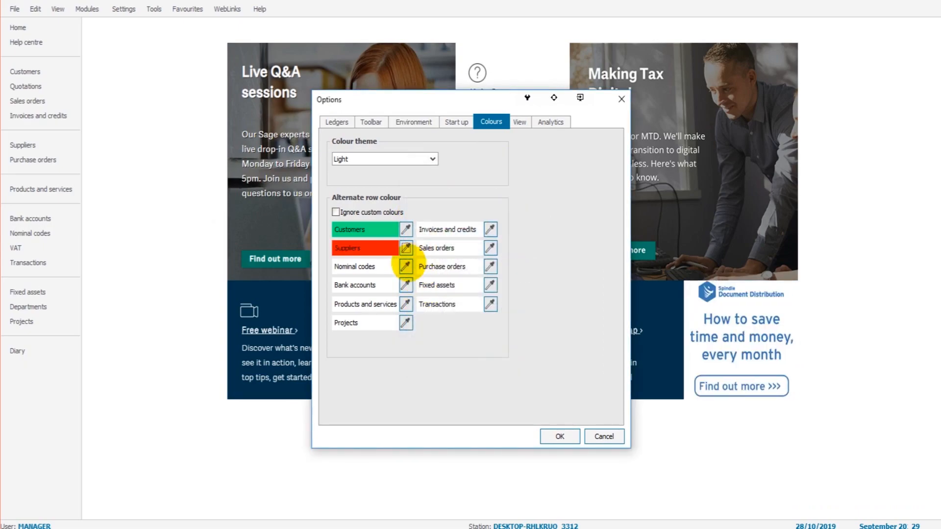
click(405, 266)
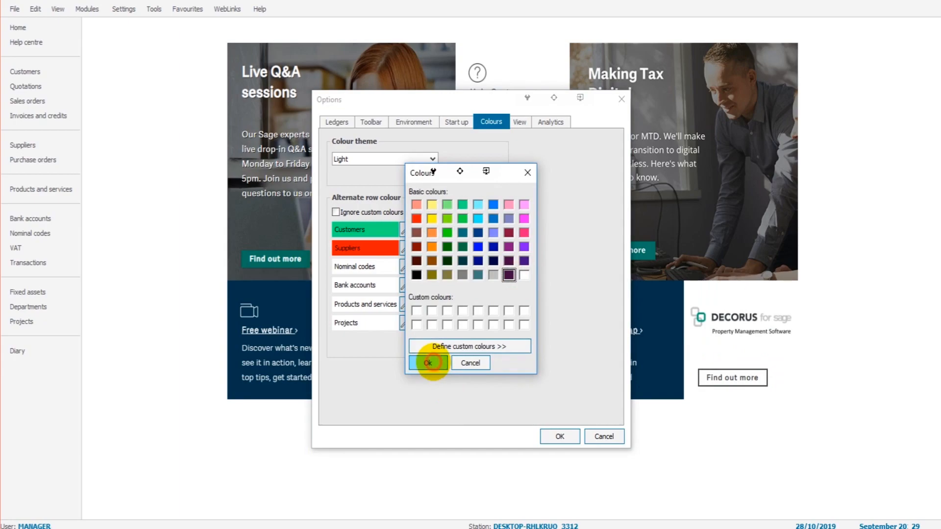
click(428, 362)
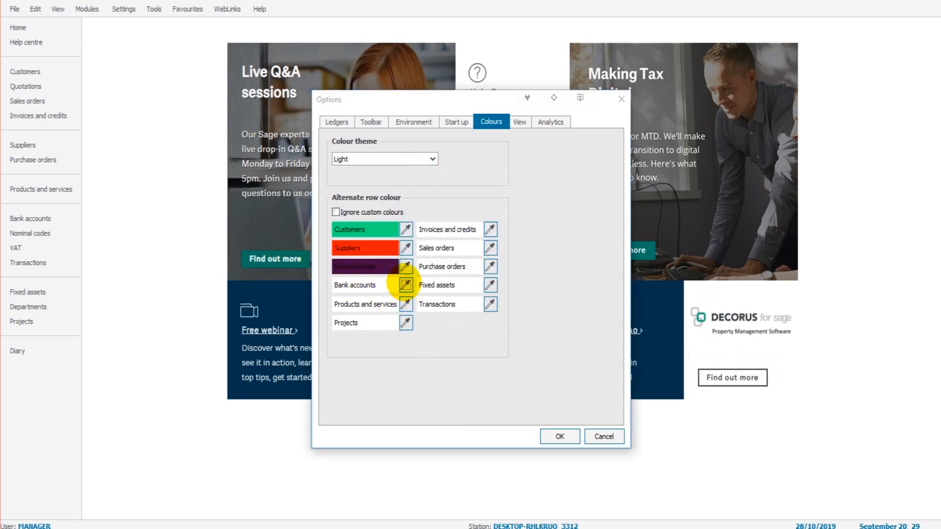
click(405, 284)
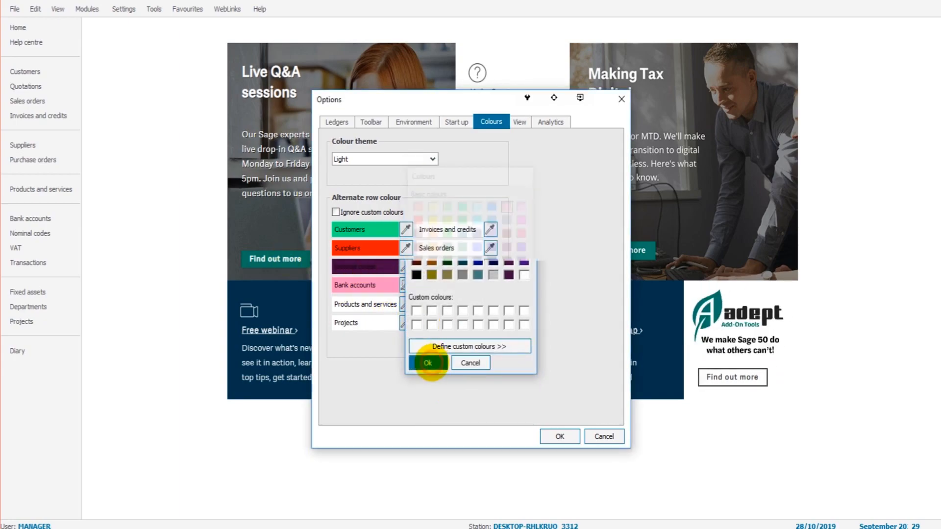
click(426, 363)
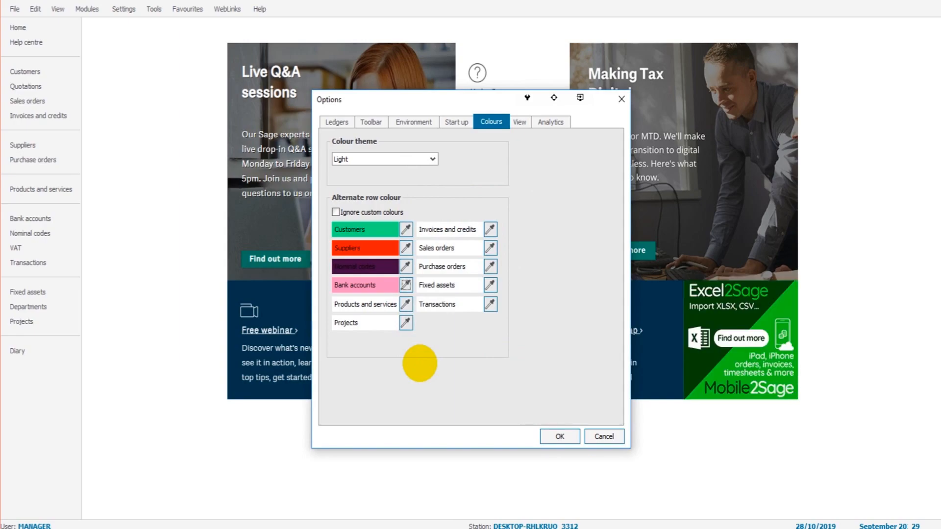
mouse_move(492, 252)
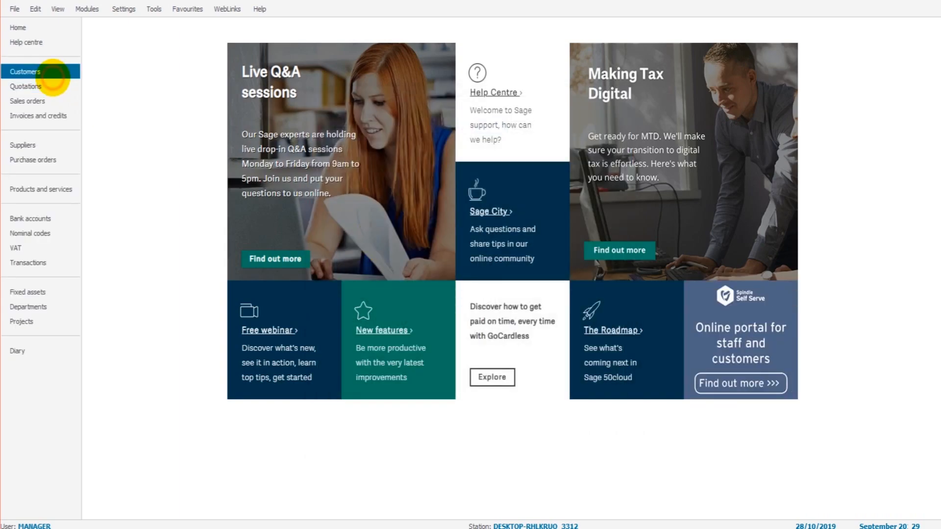
View the Customers and Bank accounts lists in green and pink rows, then request Options again.
click(25, 72)
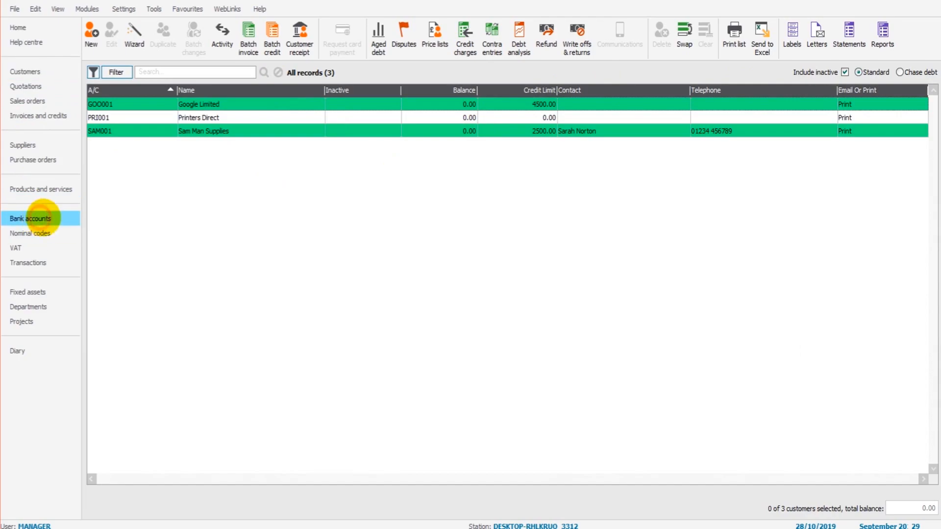
click(30, 219)
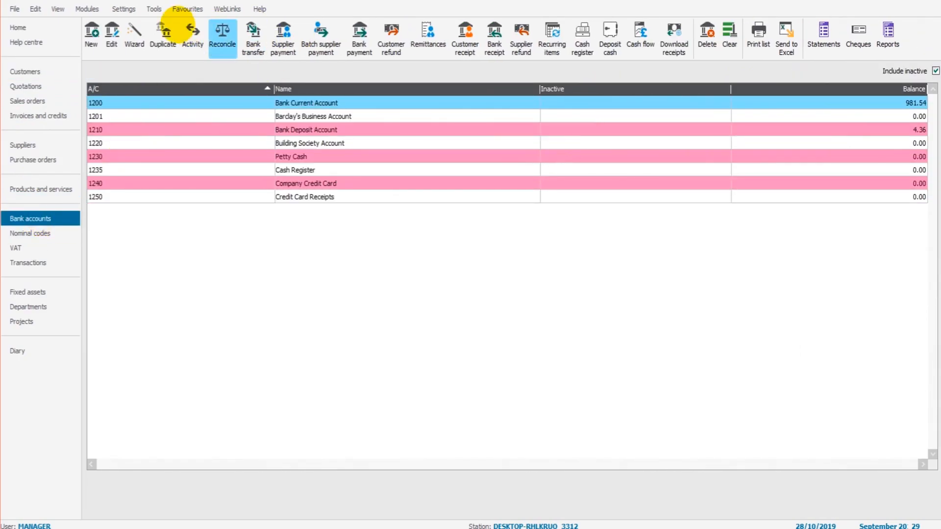
click(154, 9)
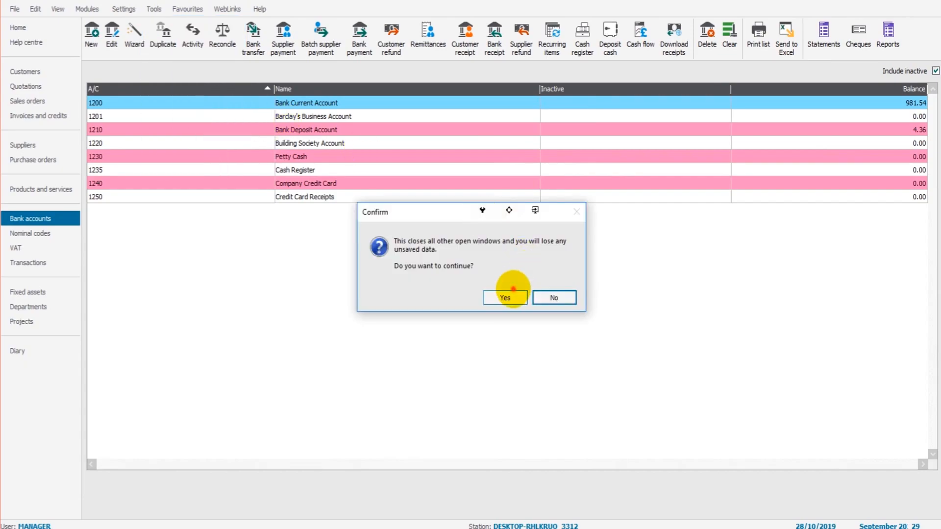
Confirm closing windows, then untick Turn off all dashboards and Turn off all process maps.
click(505, 298)
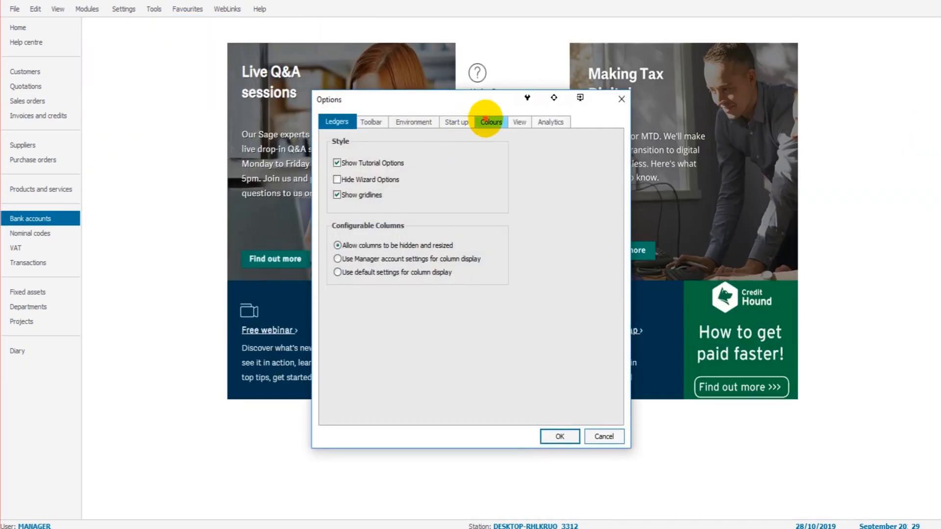
click(490, 122)
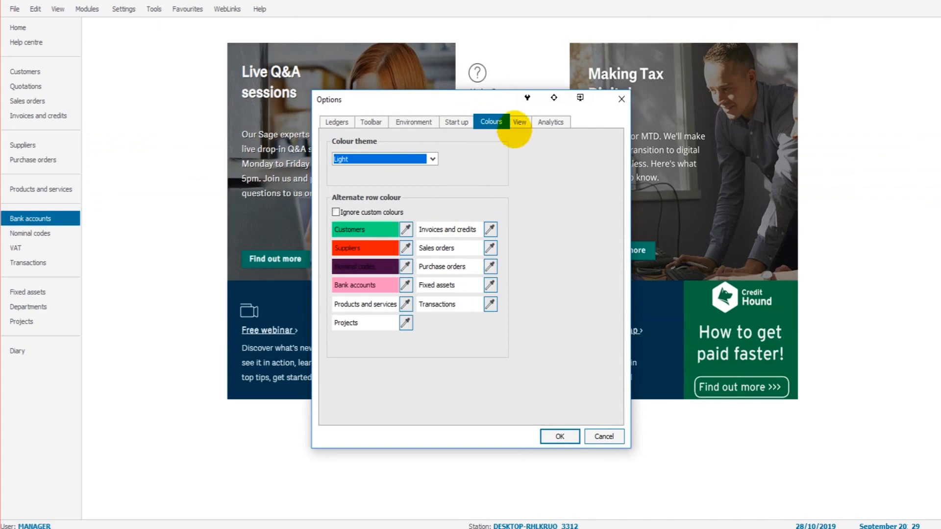
click(518, 122)
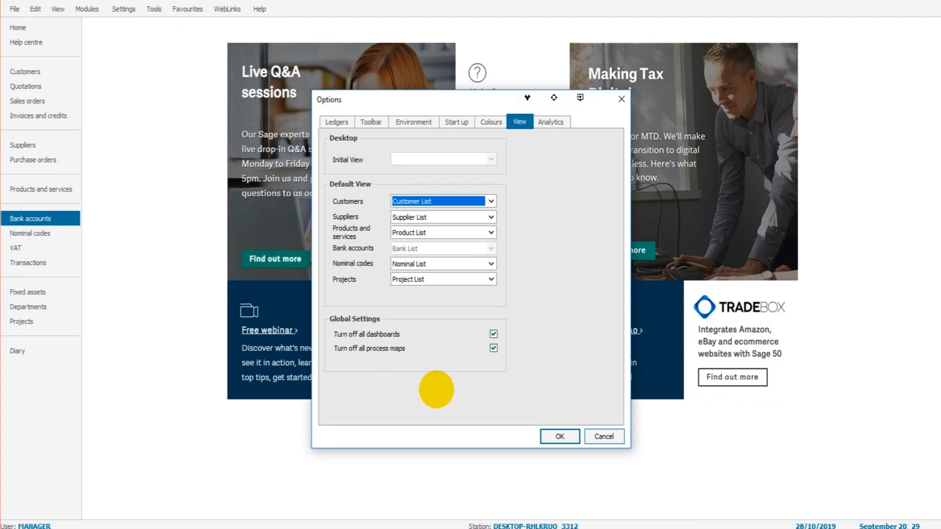
click(493, 334)
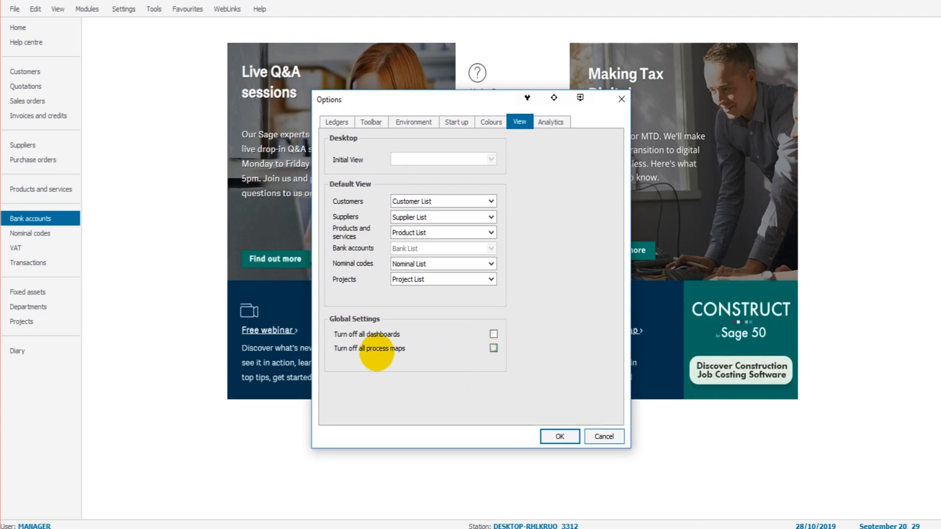
click(493, 348)
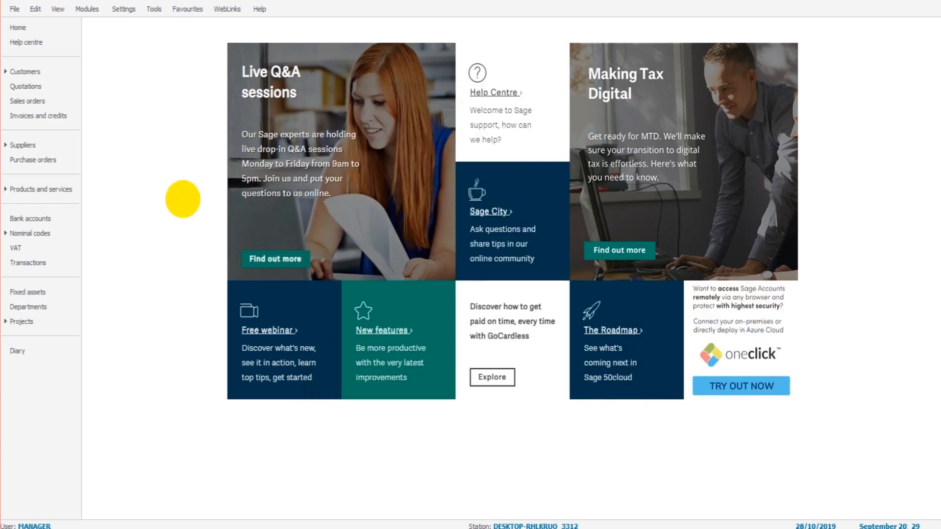
View the Customers dashboard, return to the customer list and reach the Tools menu.
click(26, 70)
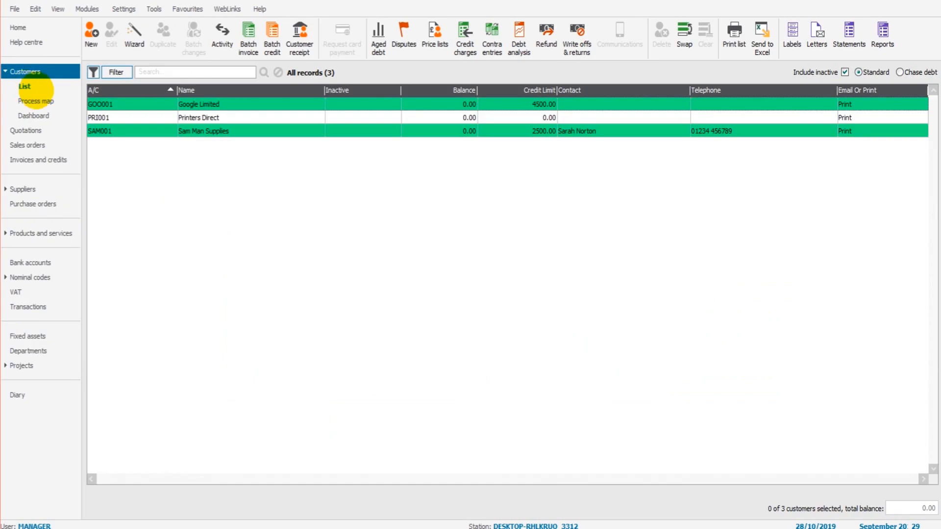
click(35, 100)
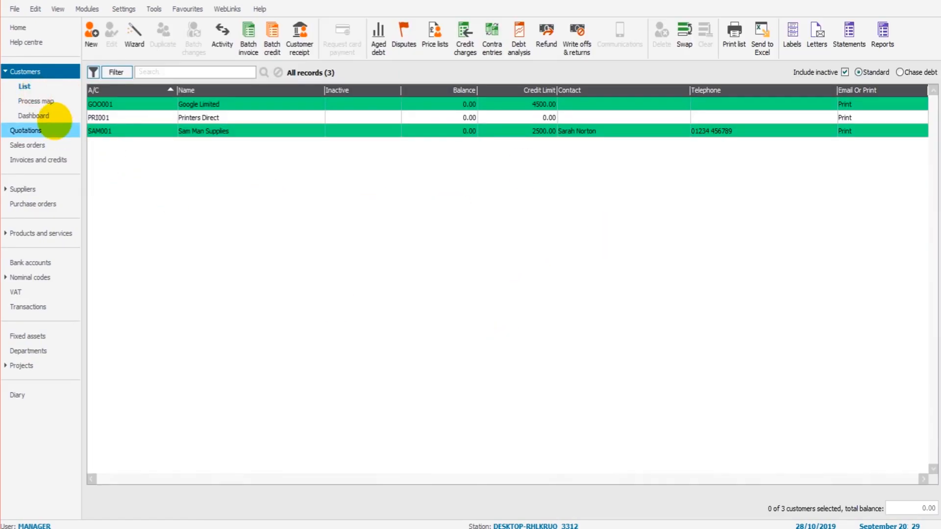
click(33, 116)
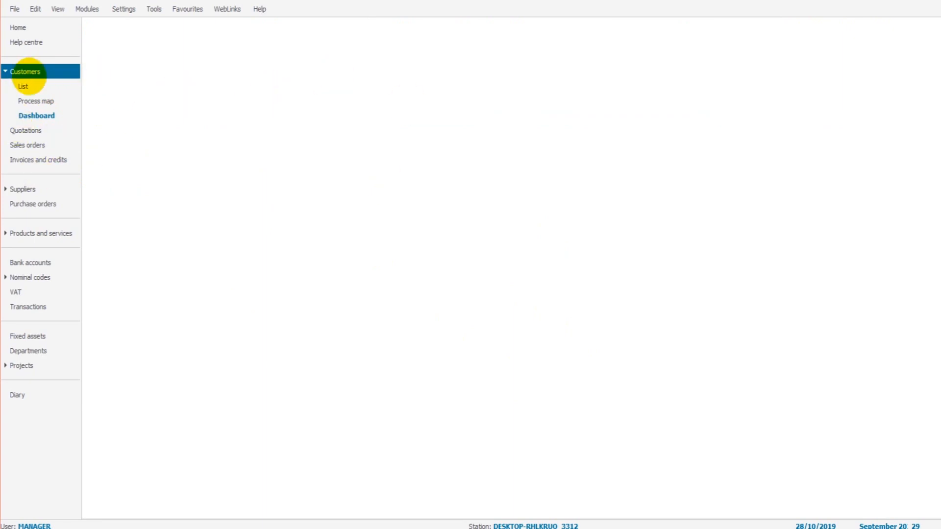
click(23, 86)
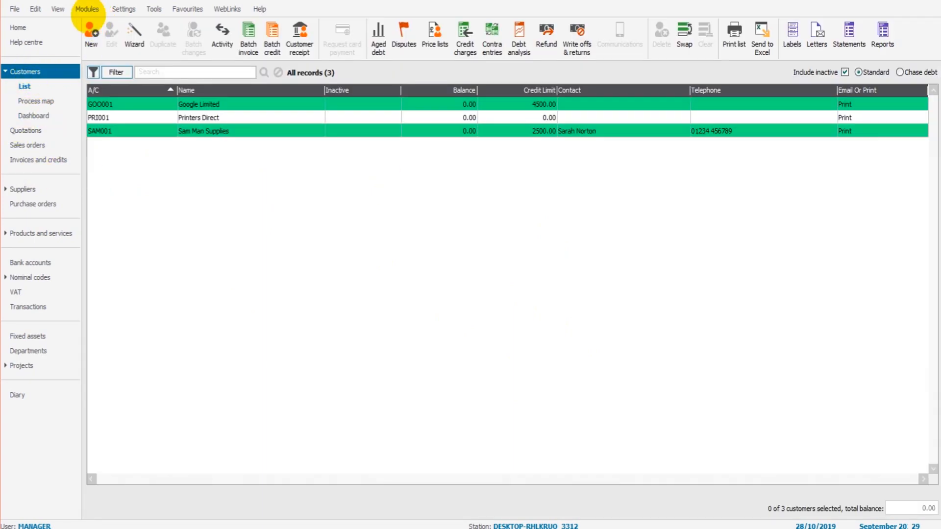
click(154, 8)
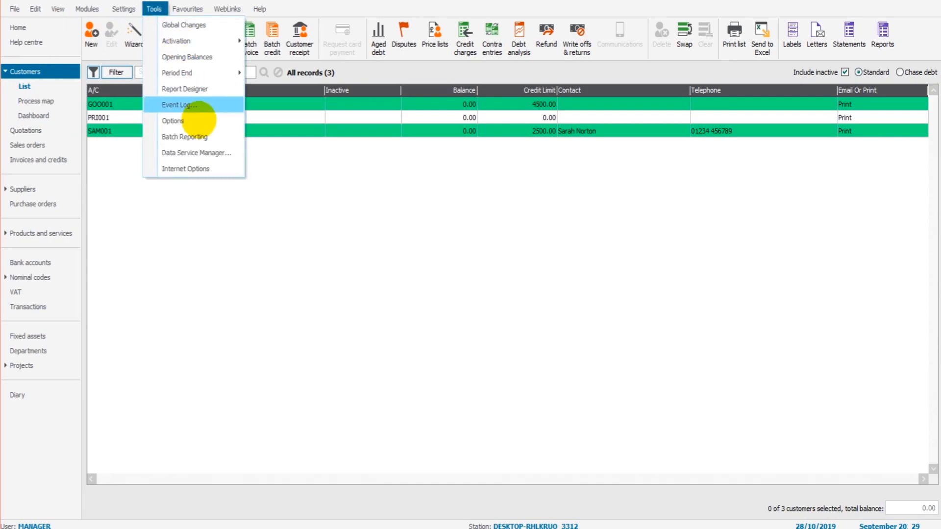
In Options > View, keep the customer list default and turn off all dashboards and process maps.
click(180, 105)
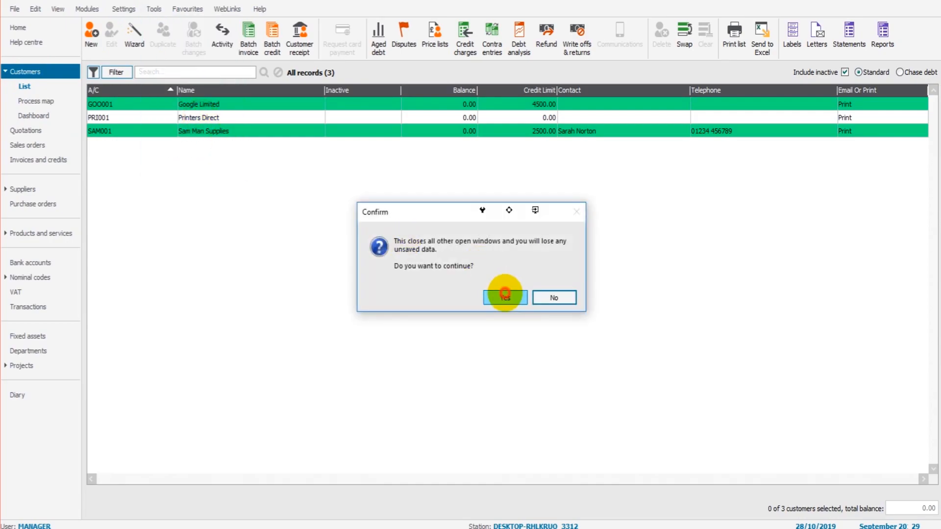
click(504, 298)
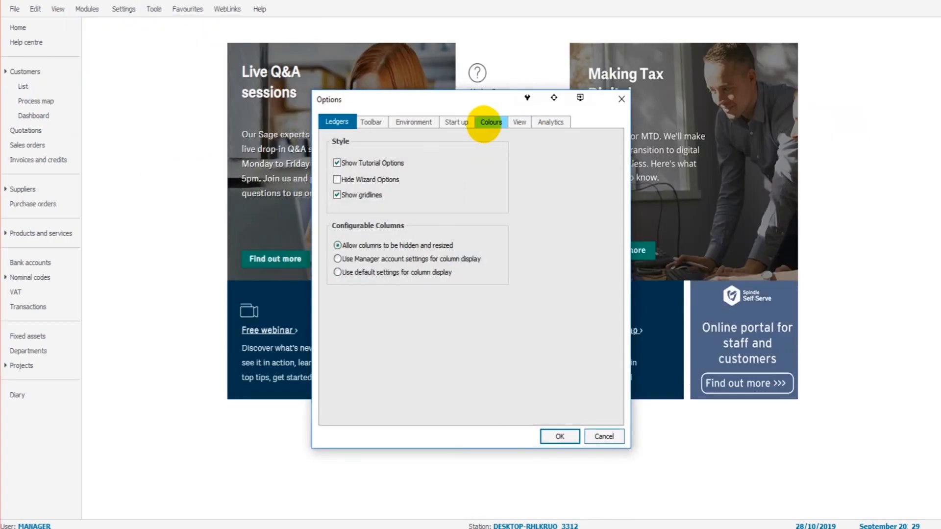
click(517, 122)
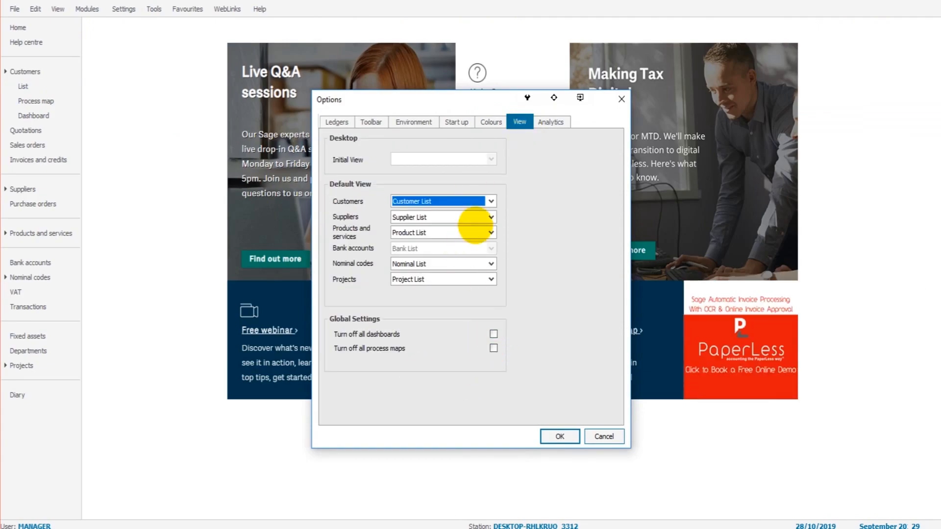
click(490, 201)
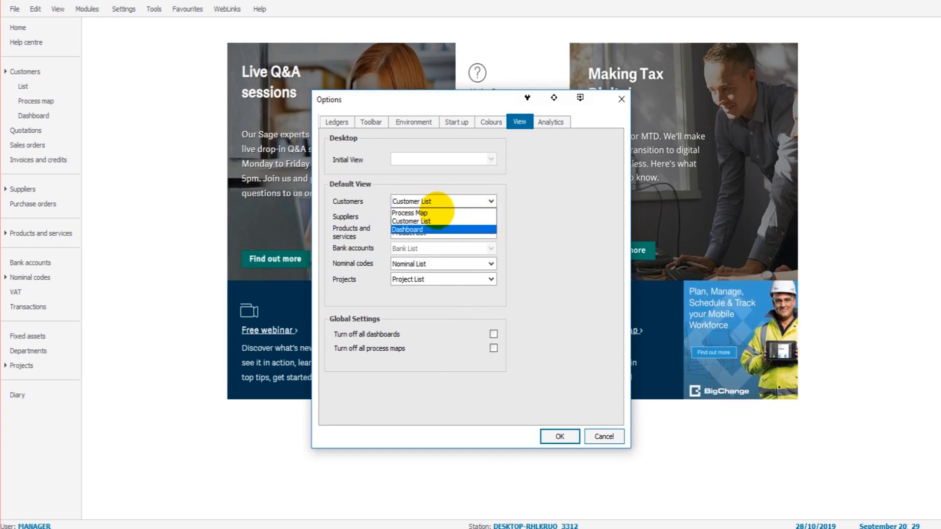
click(411, 221)
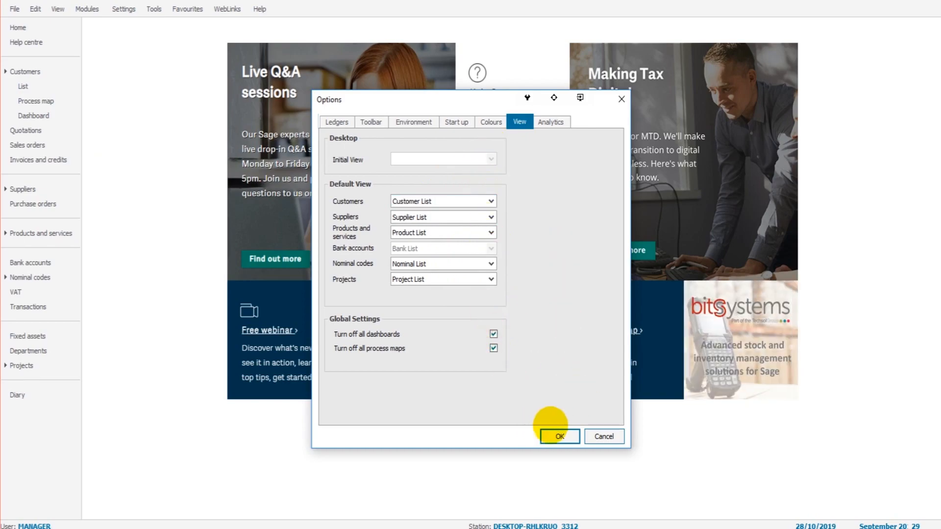
click(558, 436)
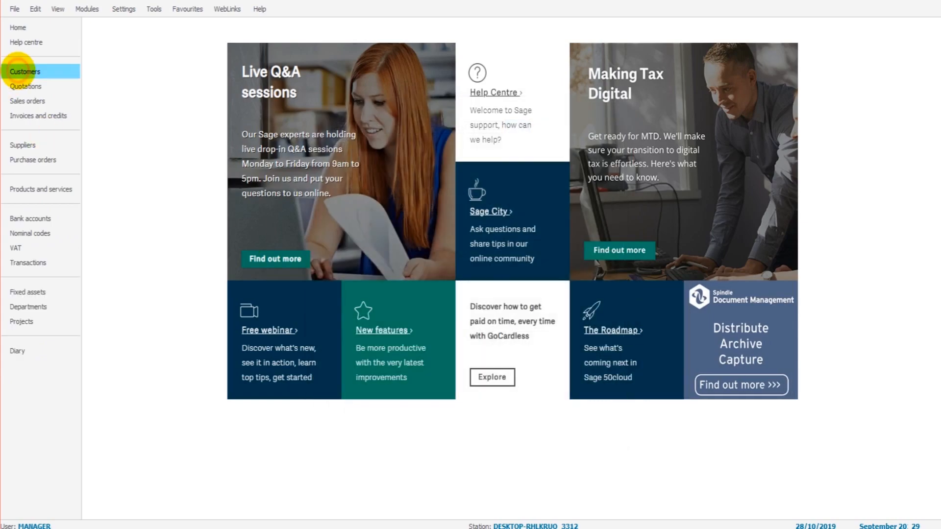
From the customer list, start a Batch Customer Invoice for Google Limited dated 28/10/2019.
click(24, 72)
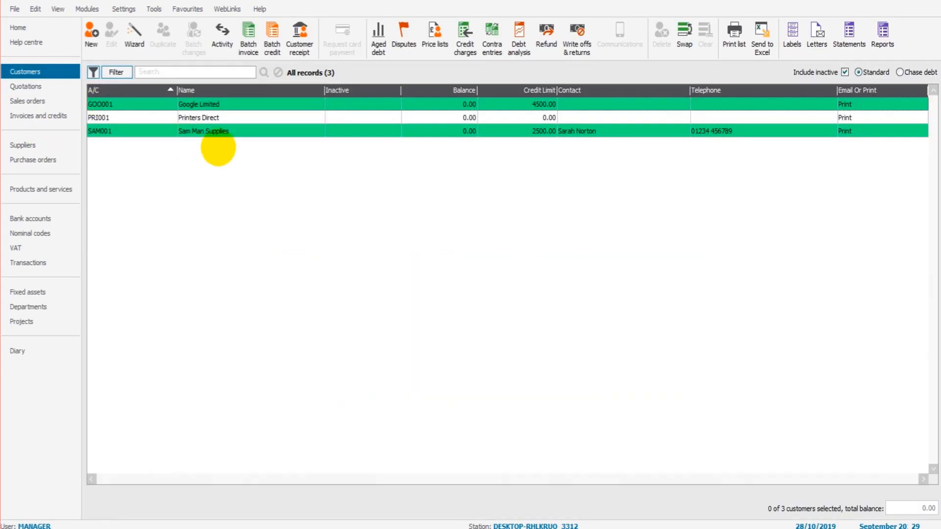
mouse_move(247, 36)
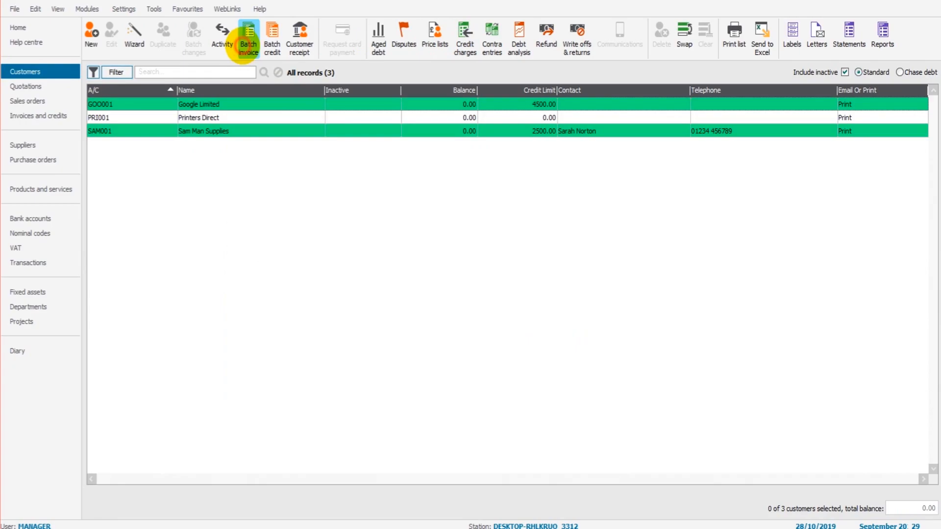
click(248, 37)
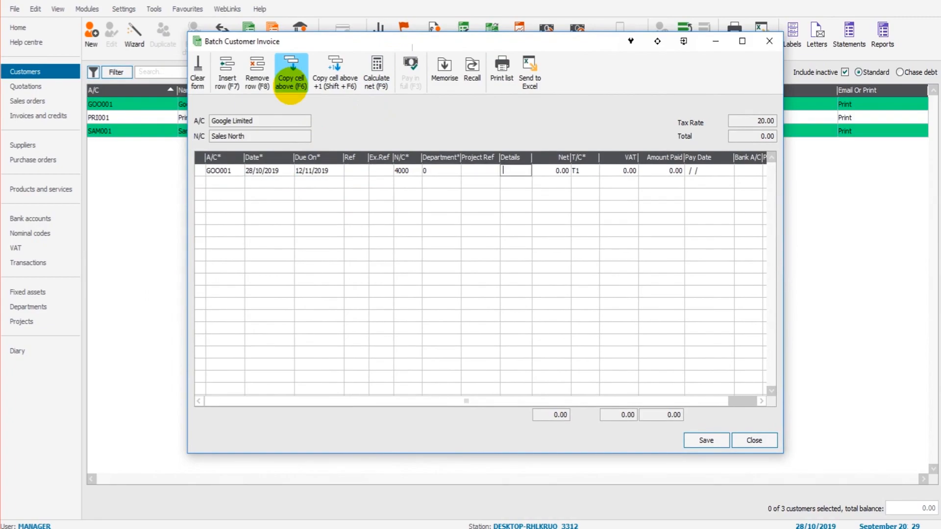
Enter a 5000.00 net line, copy cells down with F6 and set line two's N/C to 4009 Discounts Allowed.
text(5000)
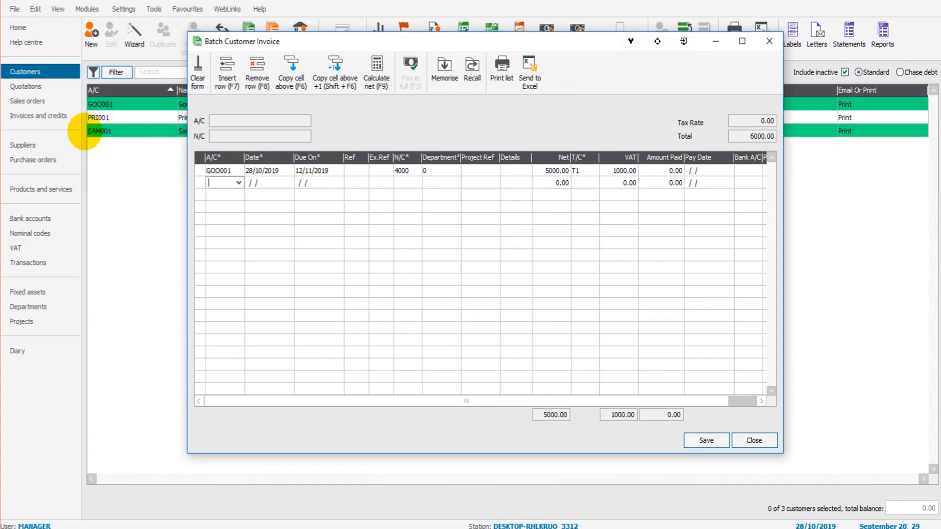
click(222, 182)
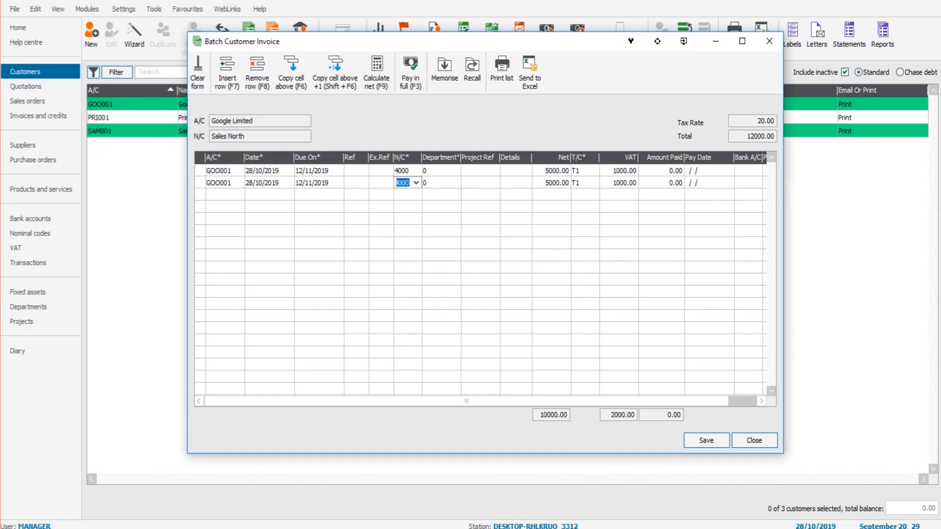
click(416, 182)
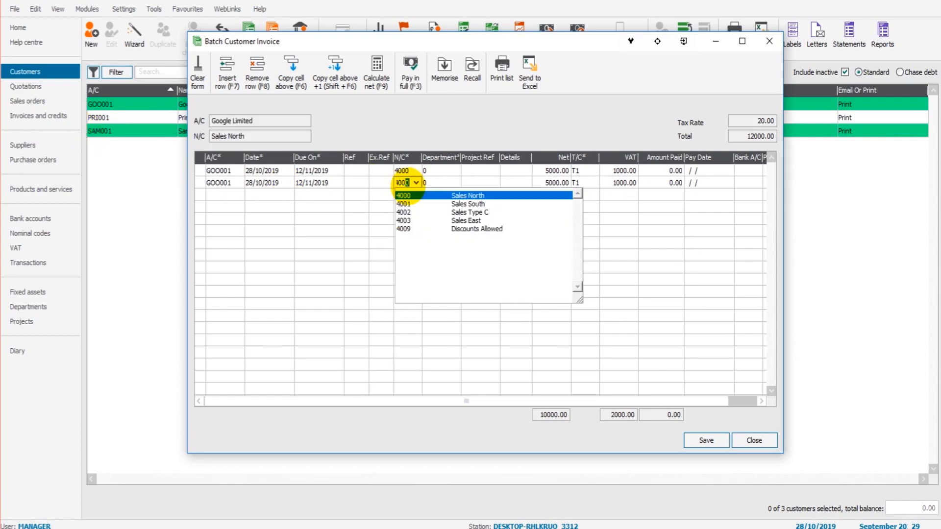
click(476, 229)
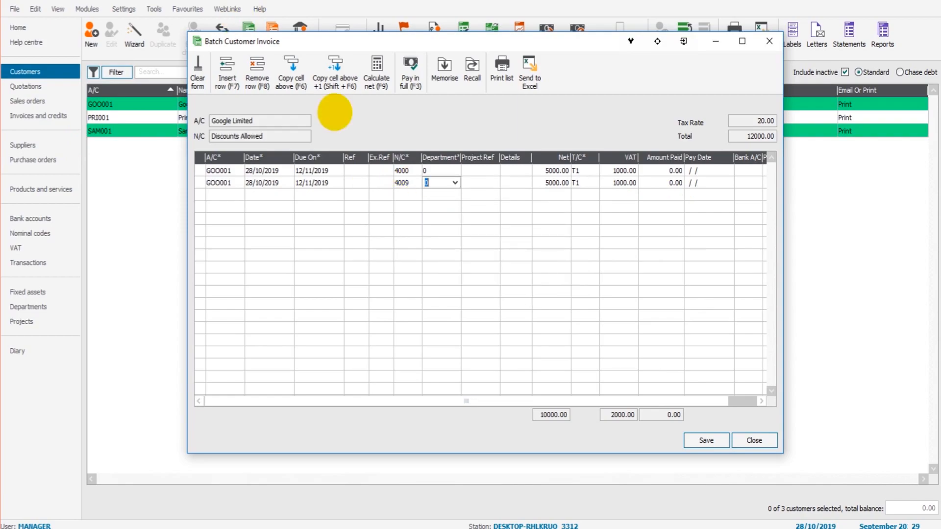
click(613, 183)
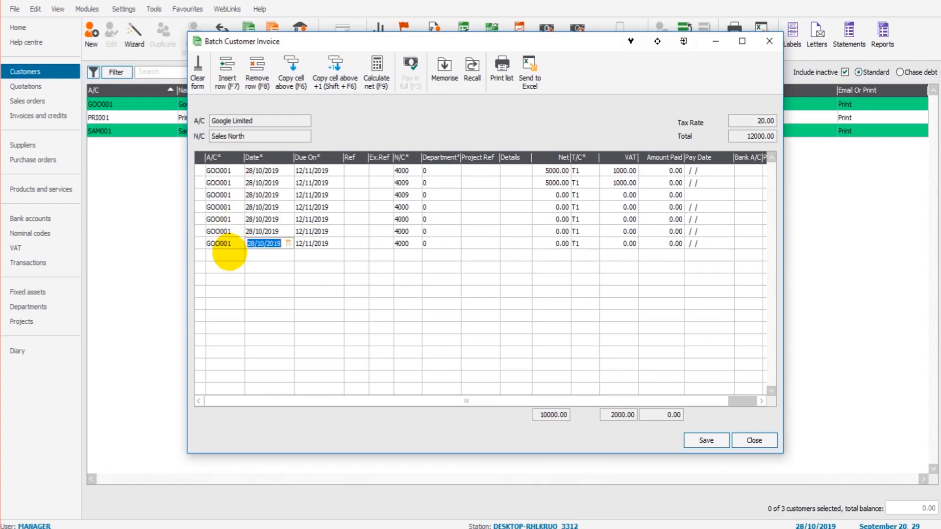
Remove the extra copied lines with F8 and insert blank rows above the 4009 line with F7.
click(313, 243)
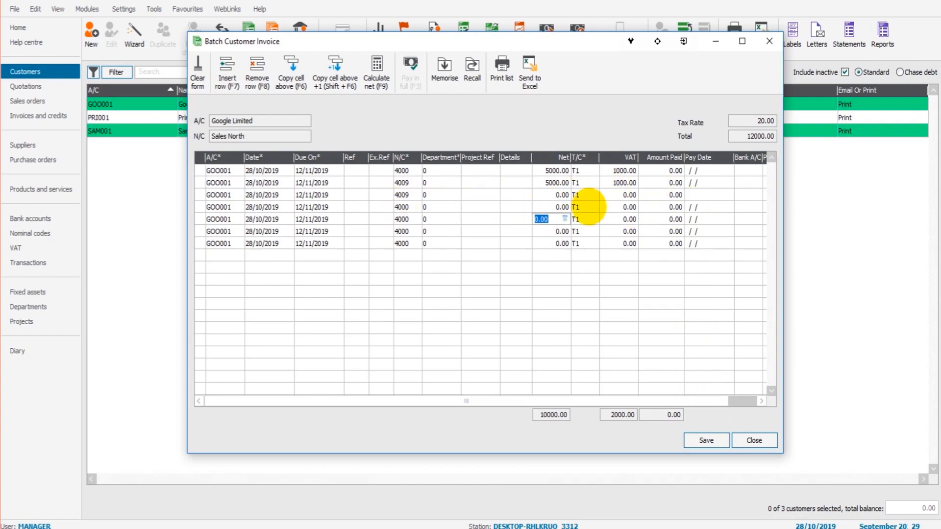
click(552, 207)
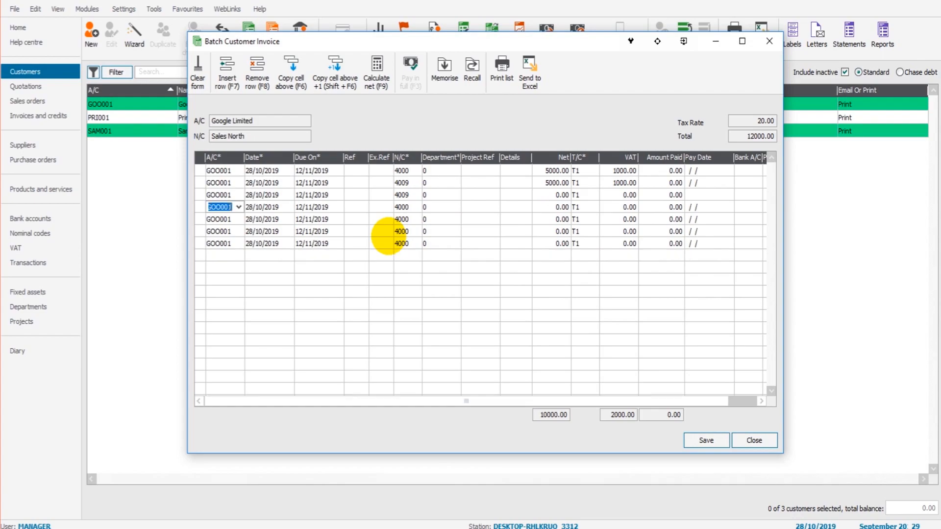
click(256, 68)
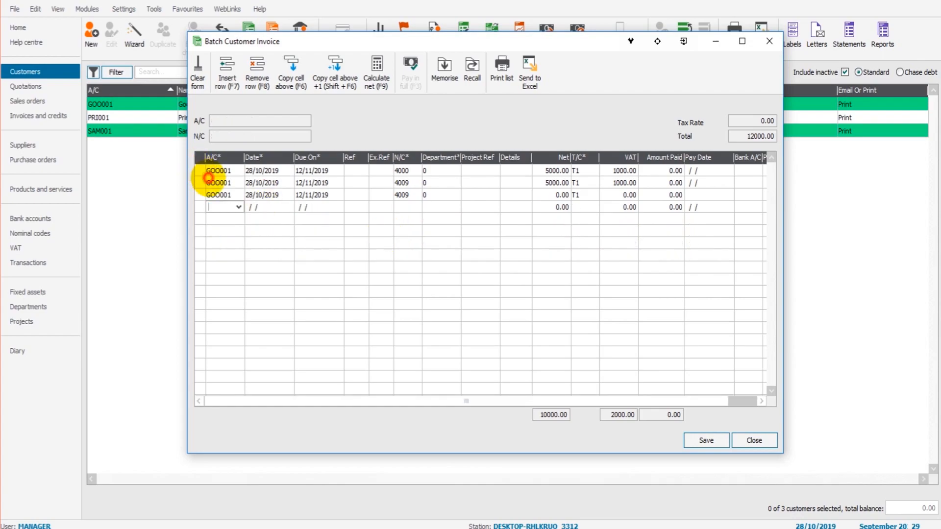
click(219, 184)
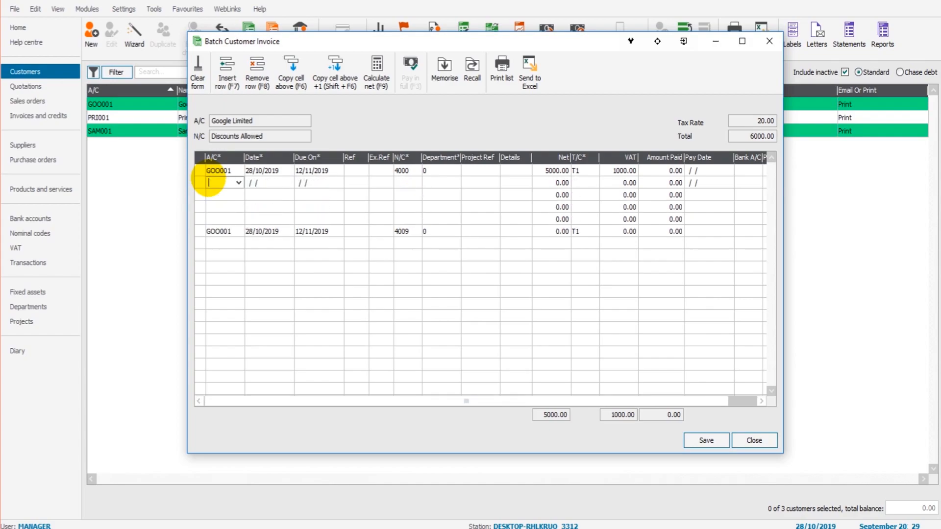
click(227, 70)
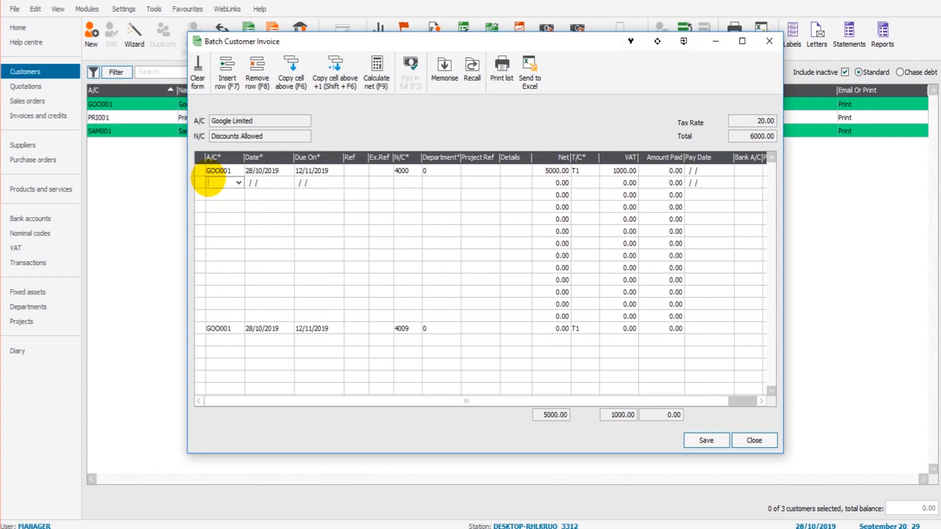